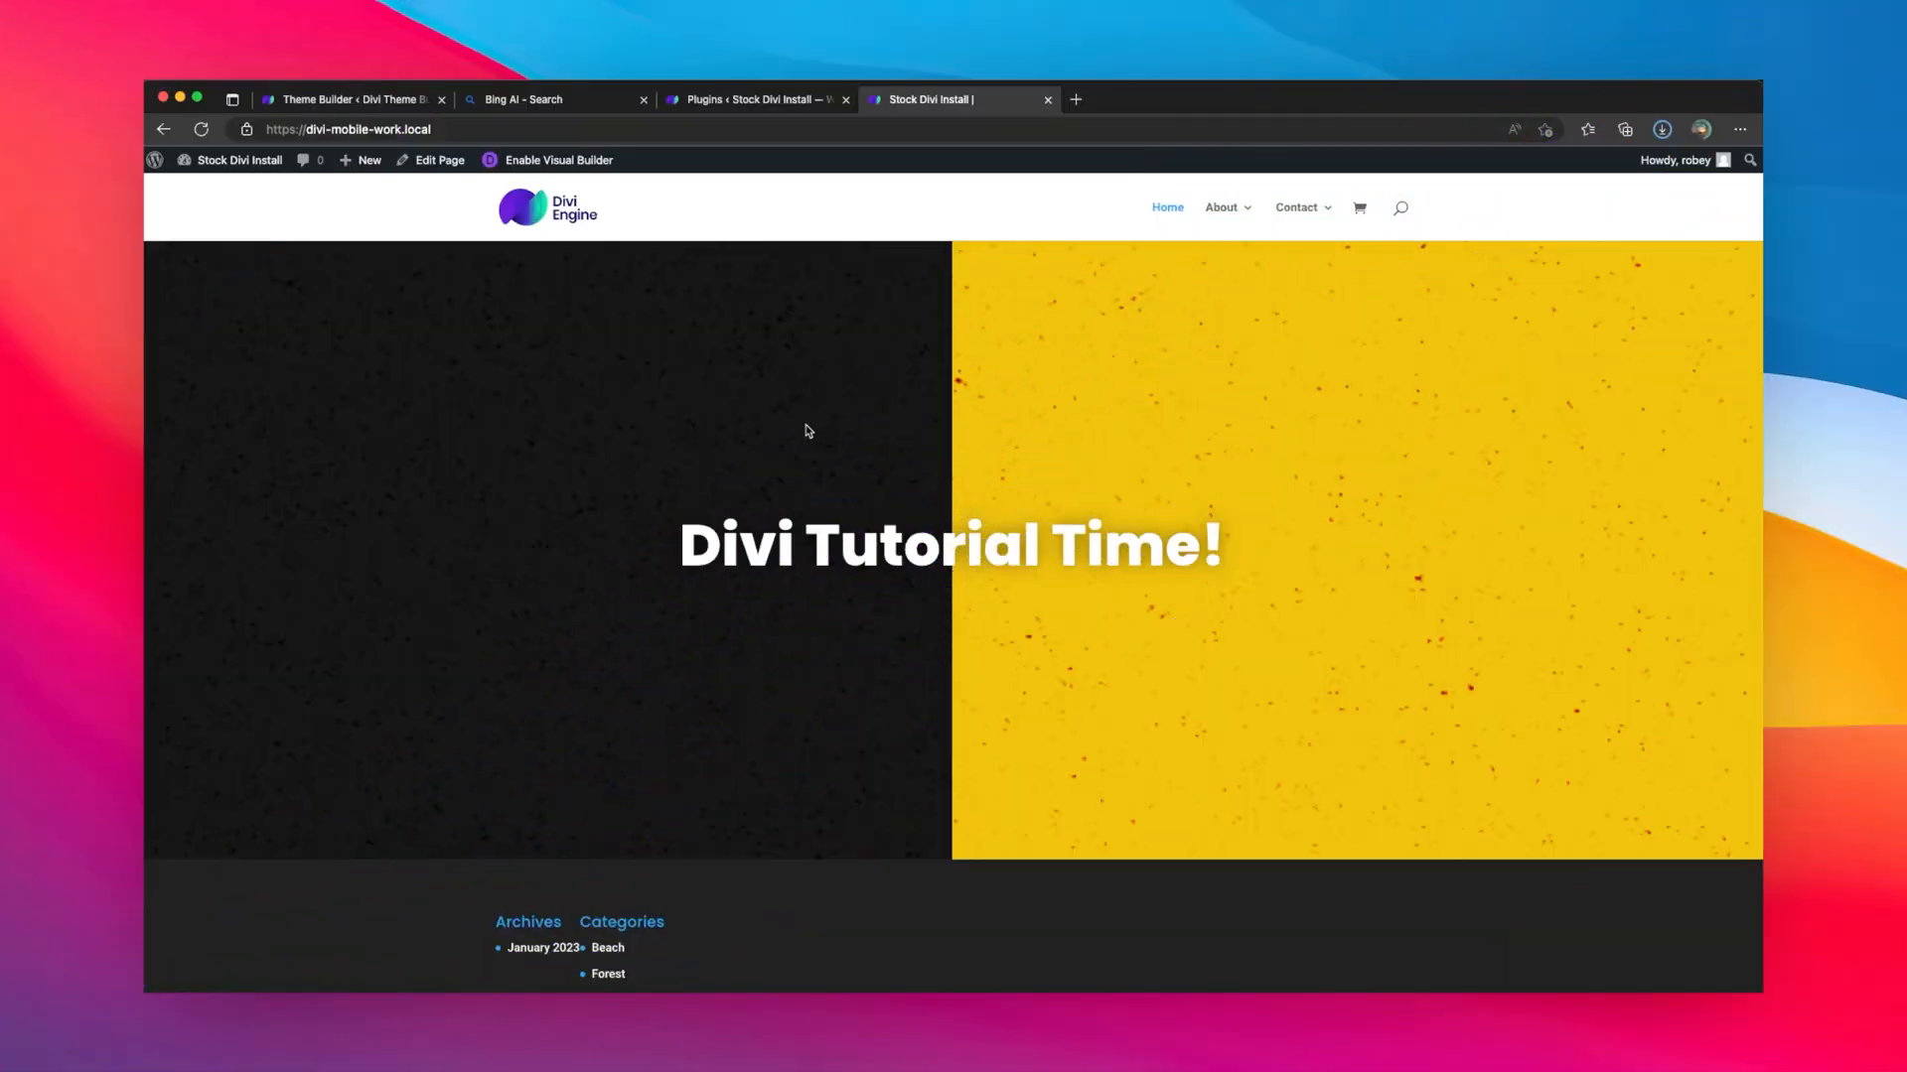
{"action": "mouse_move", "coordinate": [836, 506]}
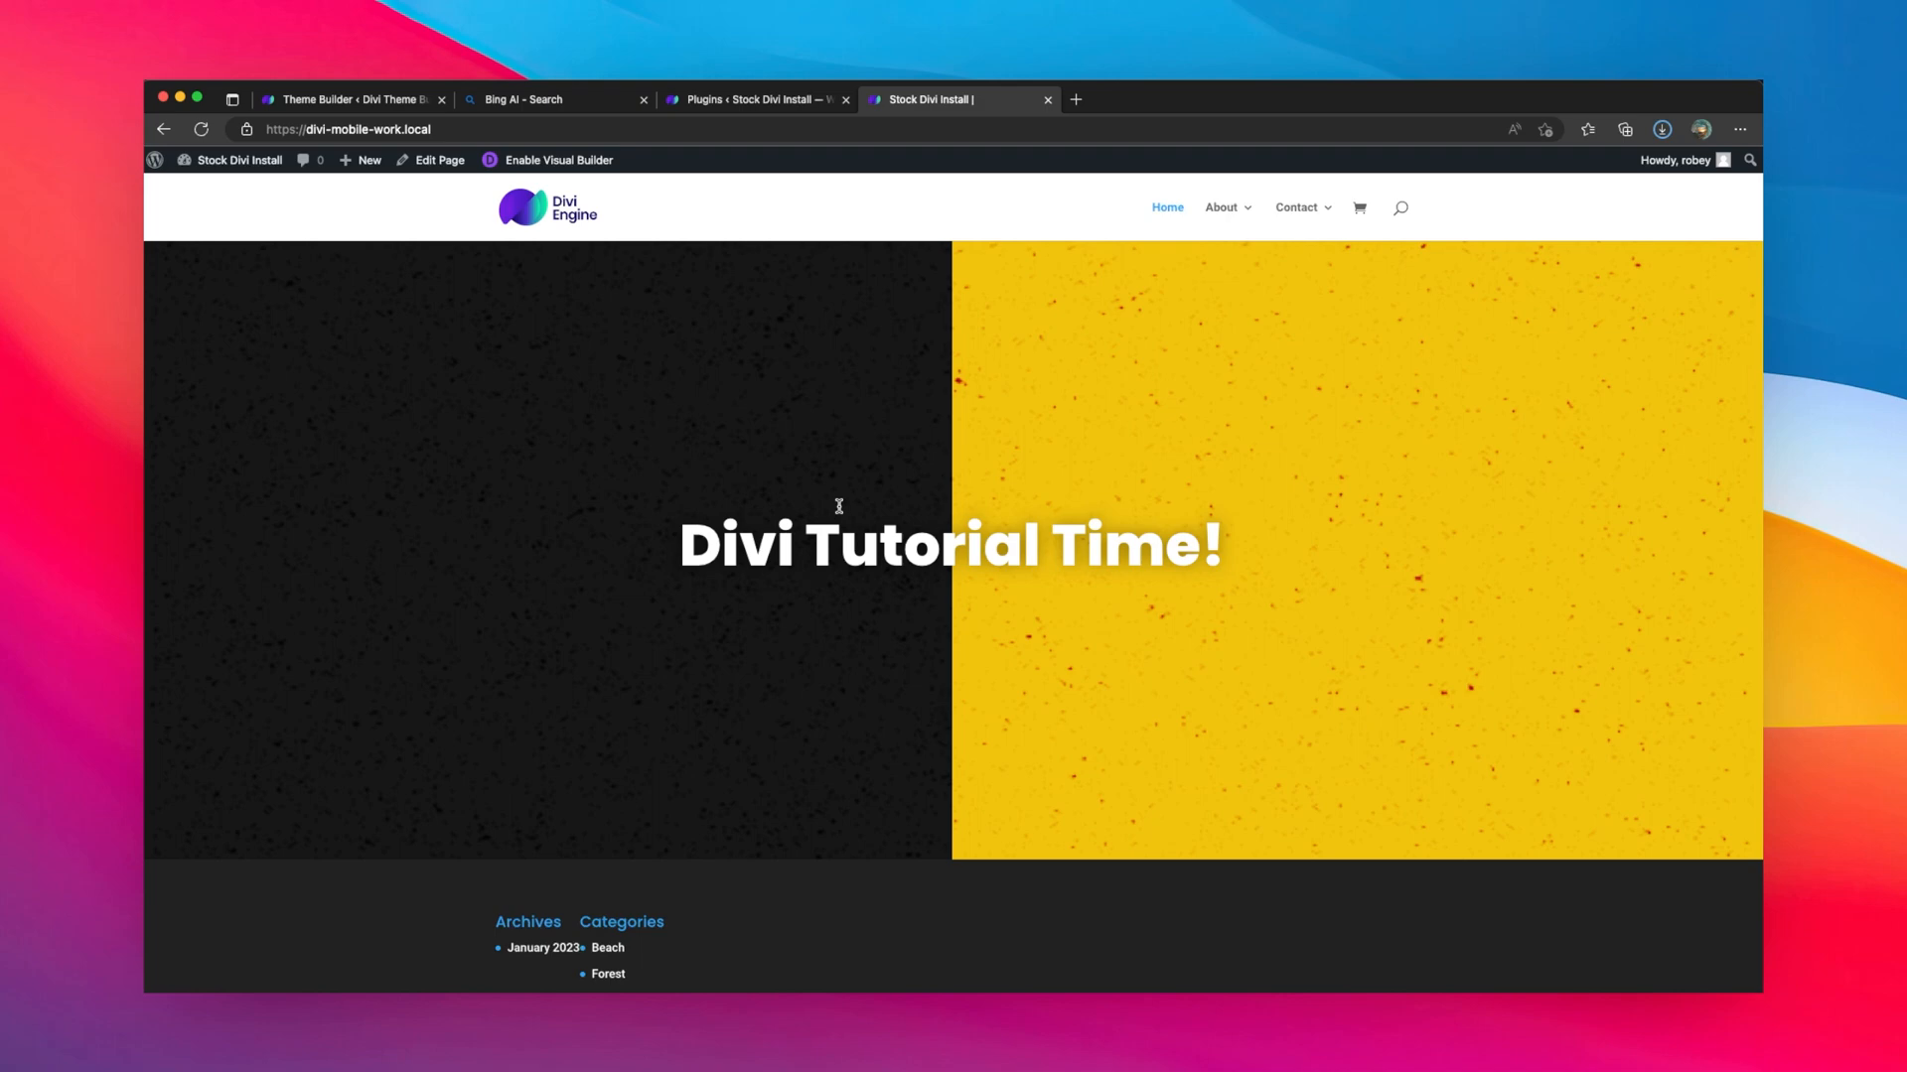
{"action": "mouse_move", "coordinate": [1140, 381]}
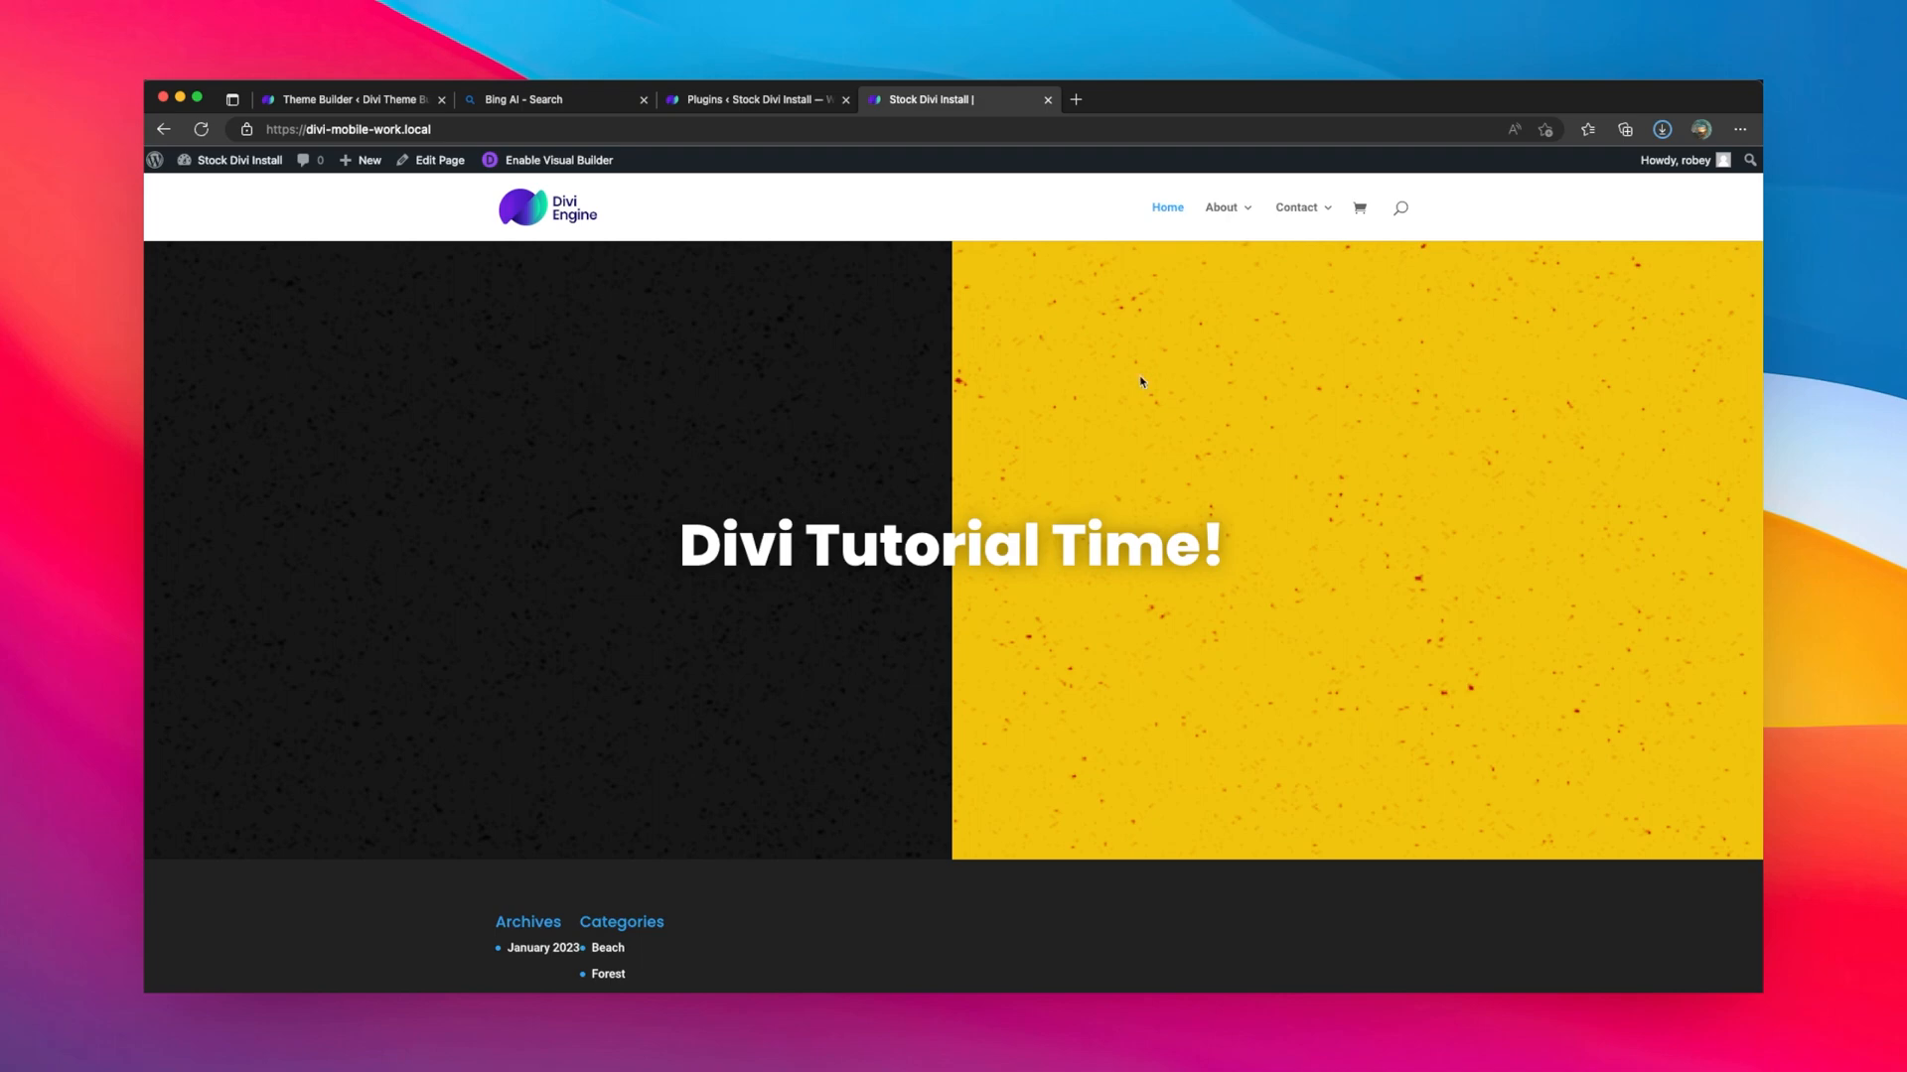
{"action": "mouse_move", "coordinate": [1099, 385]}
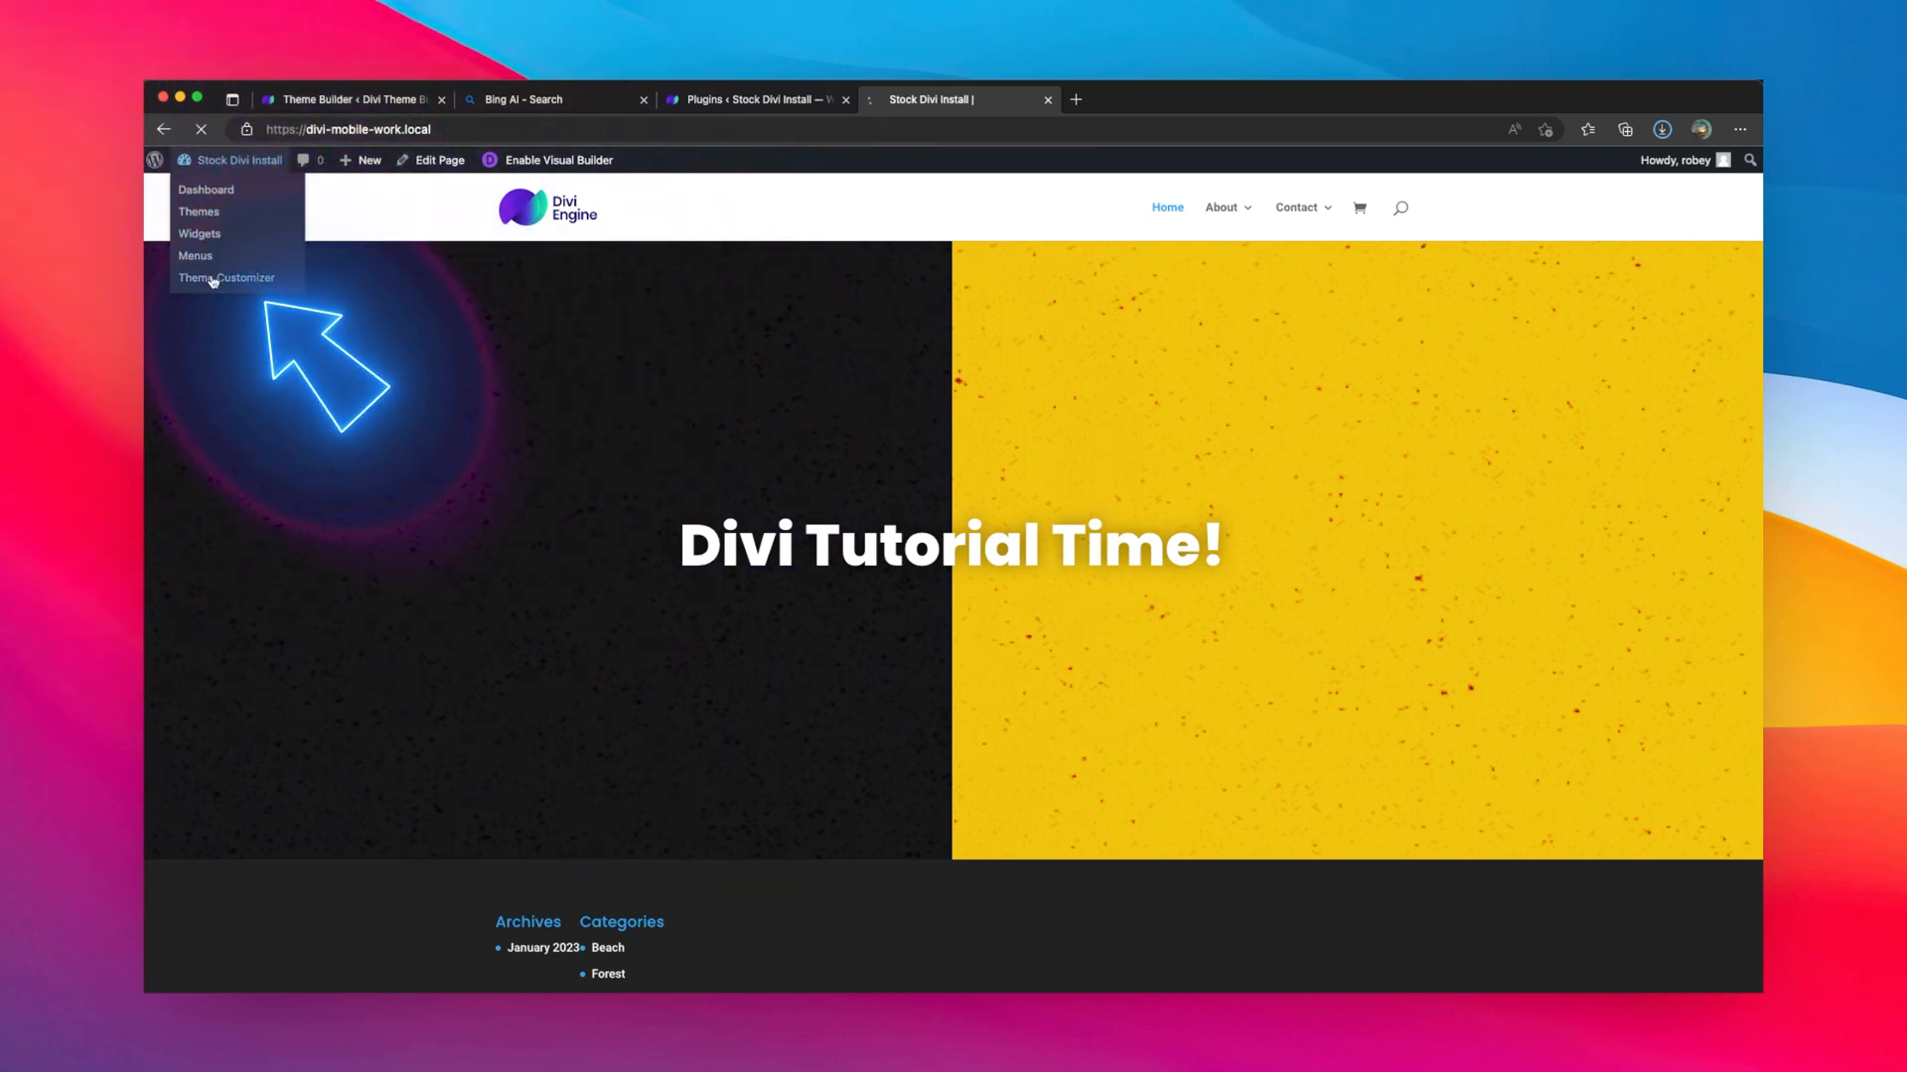
- Go from the Theme Customizer into Divi Mobile's Custom Header settings
{"action": "left_click", "coordinate": [226, 278]}
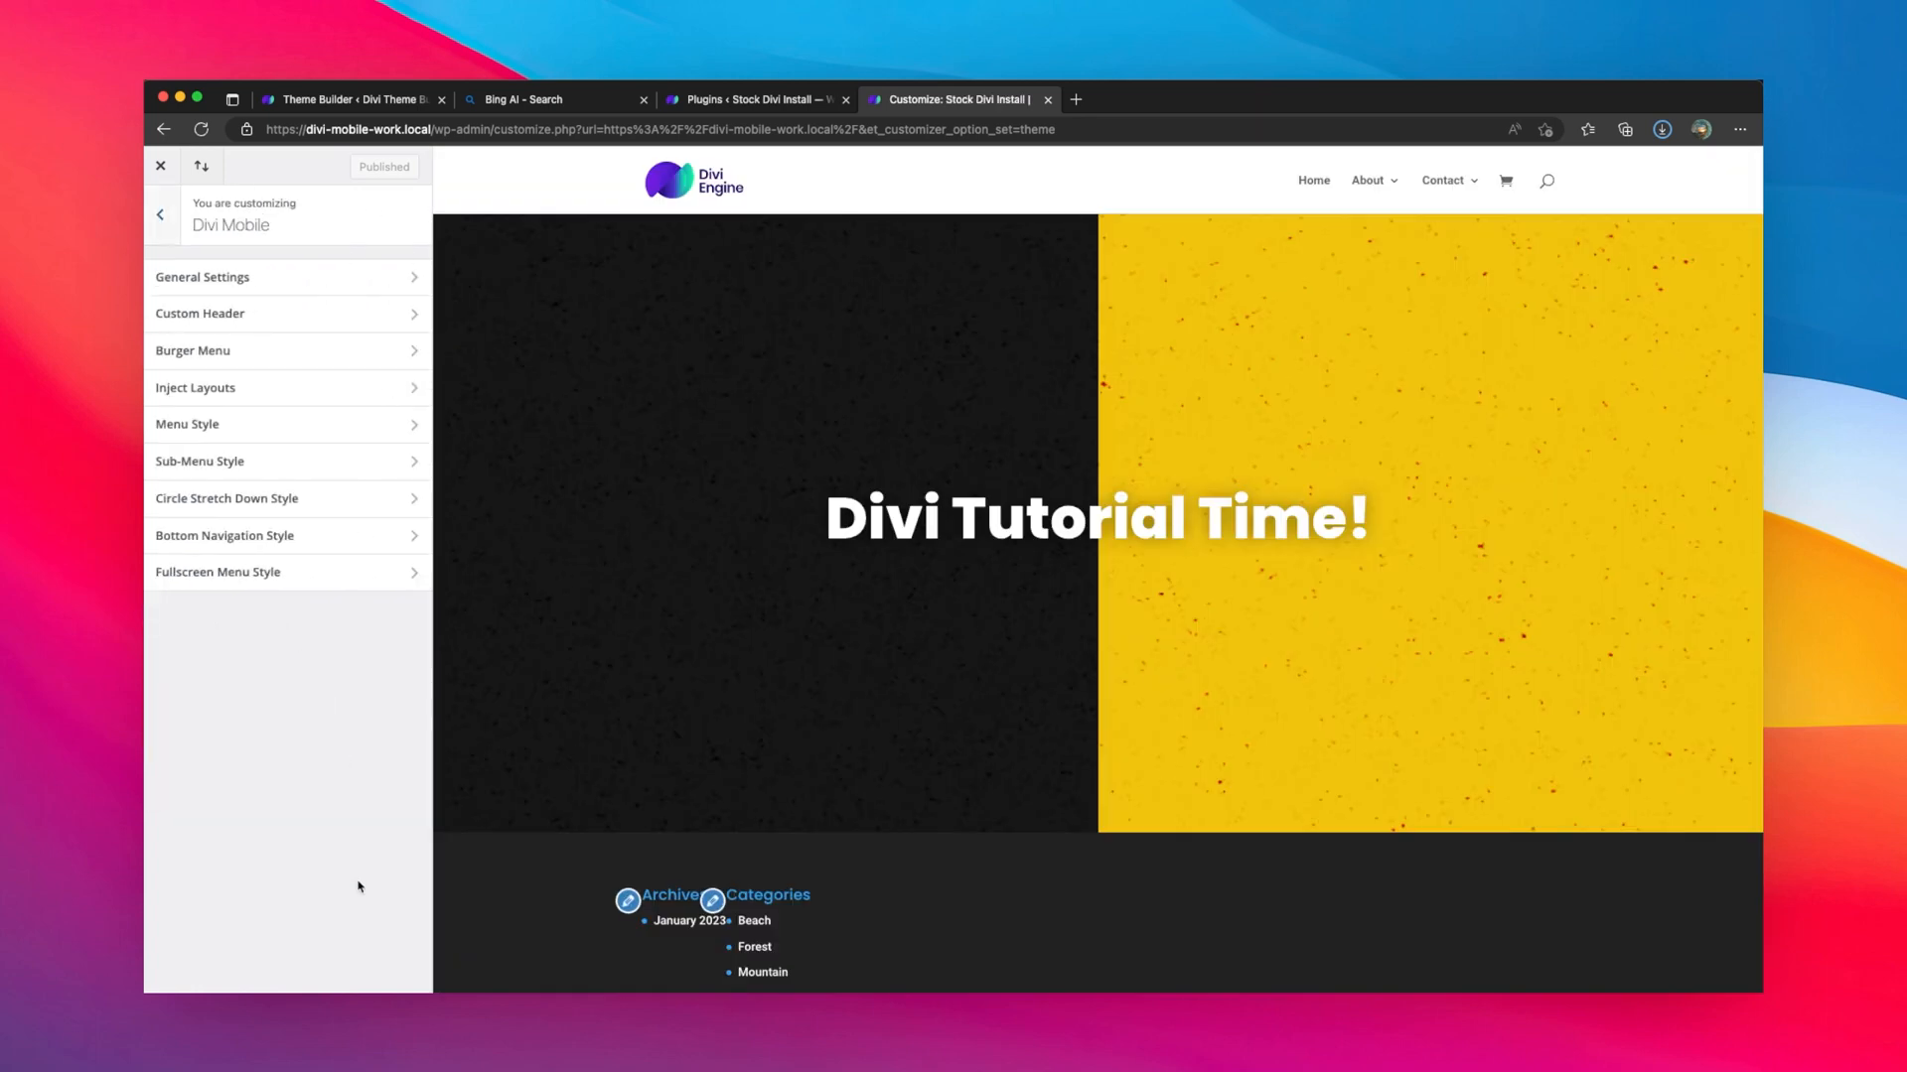
{"action": "left_click", "coordinate": [199, 314]}
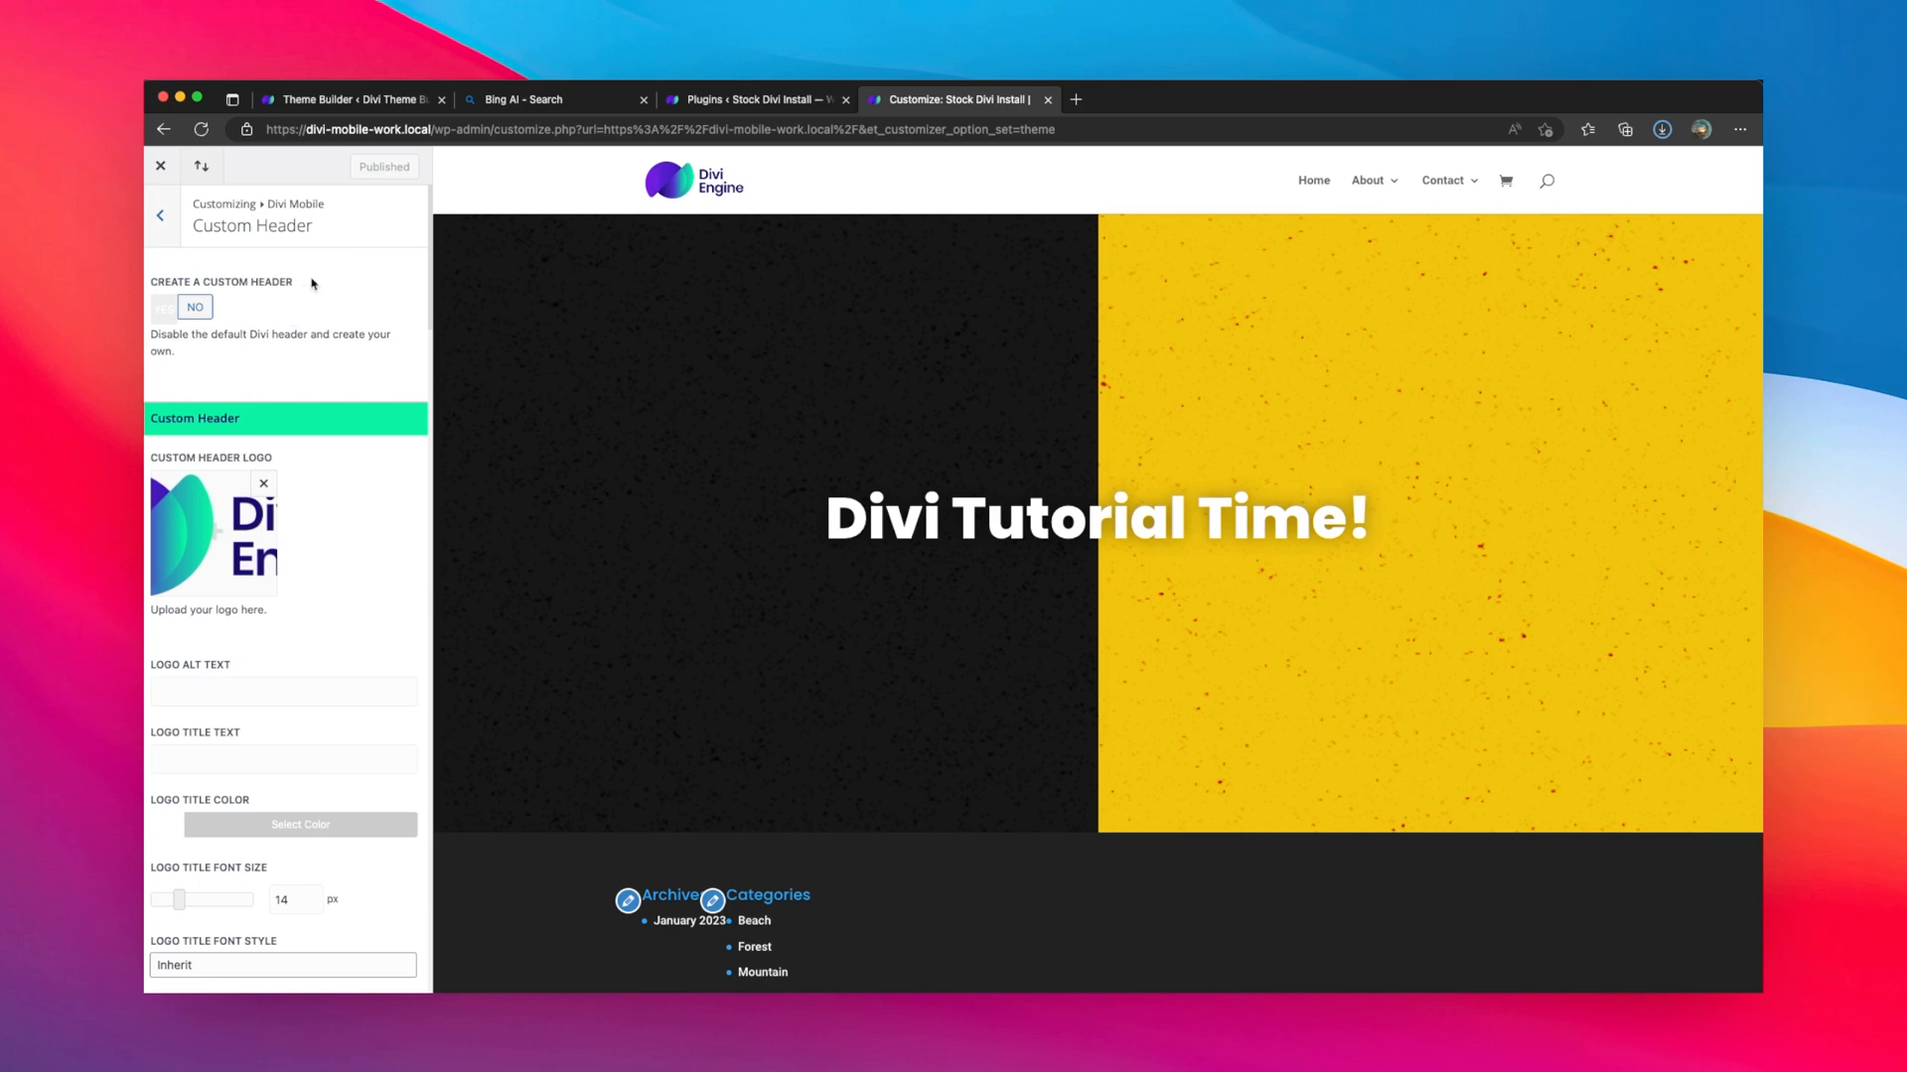
{"action": "mouse_move", "coordinate": [260, 312]}
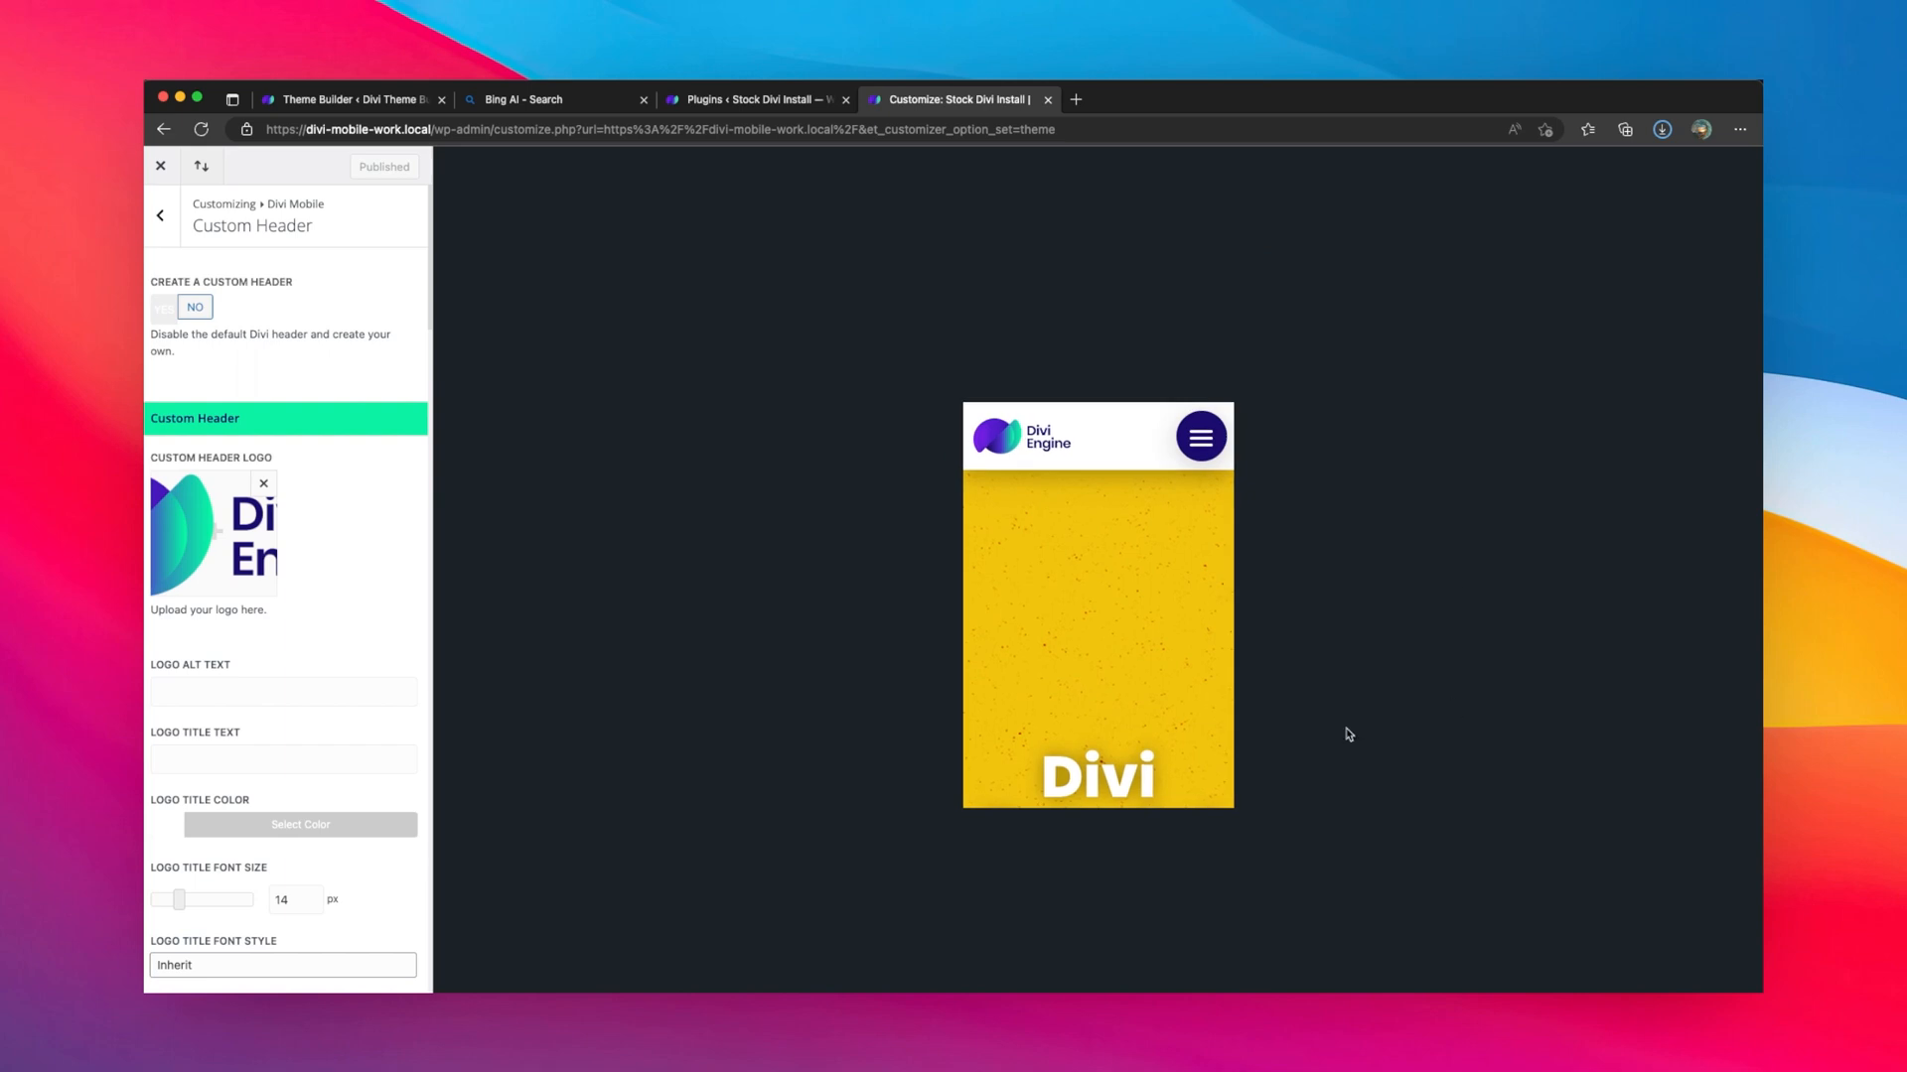
- Scroll the Custom Header panel down to the Logo On Scroll field and 80 px header height
{"action": "left_click", "coordinate": [1199, 435]}
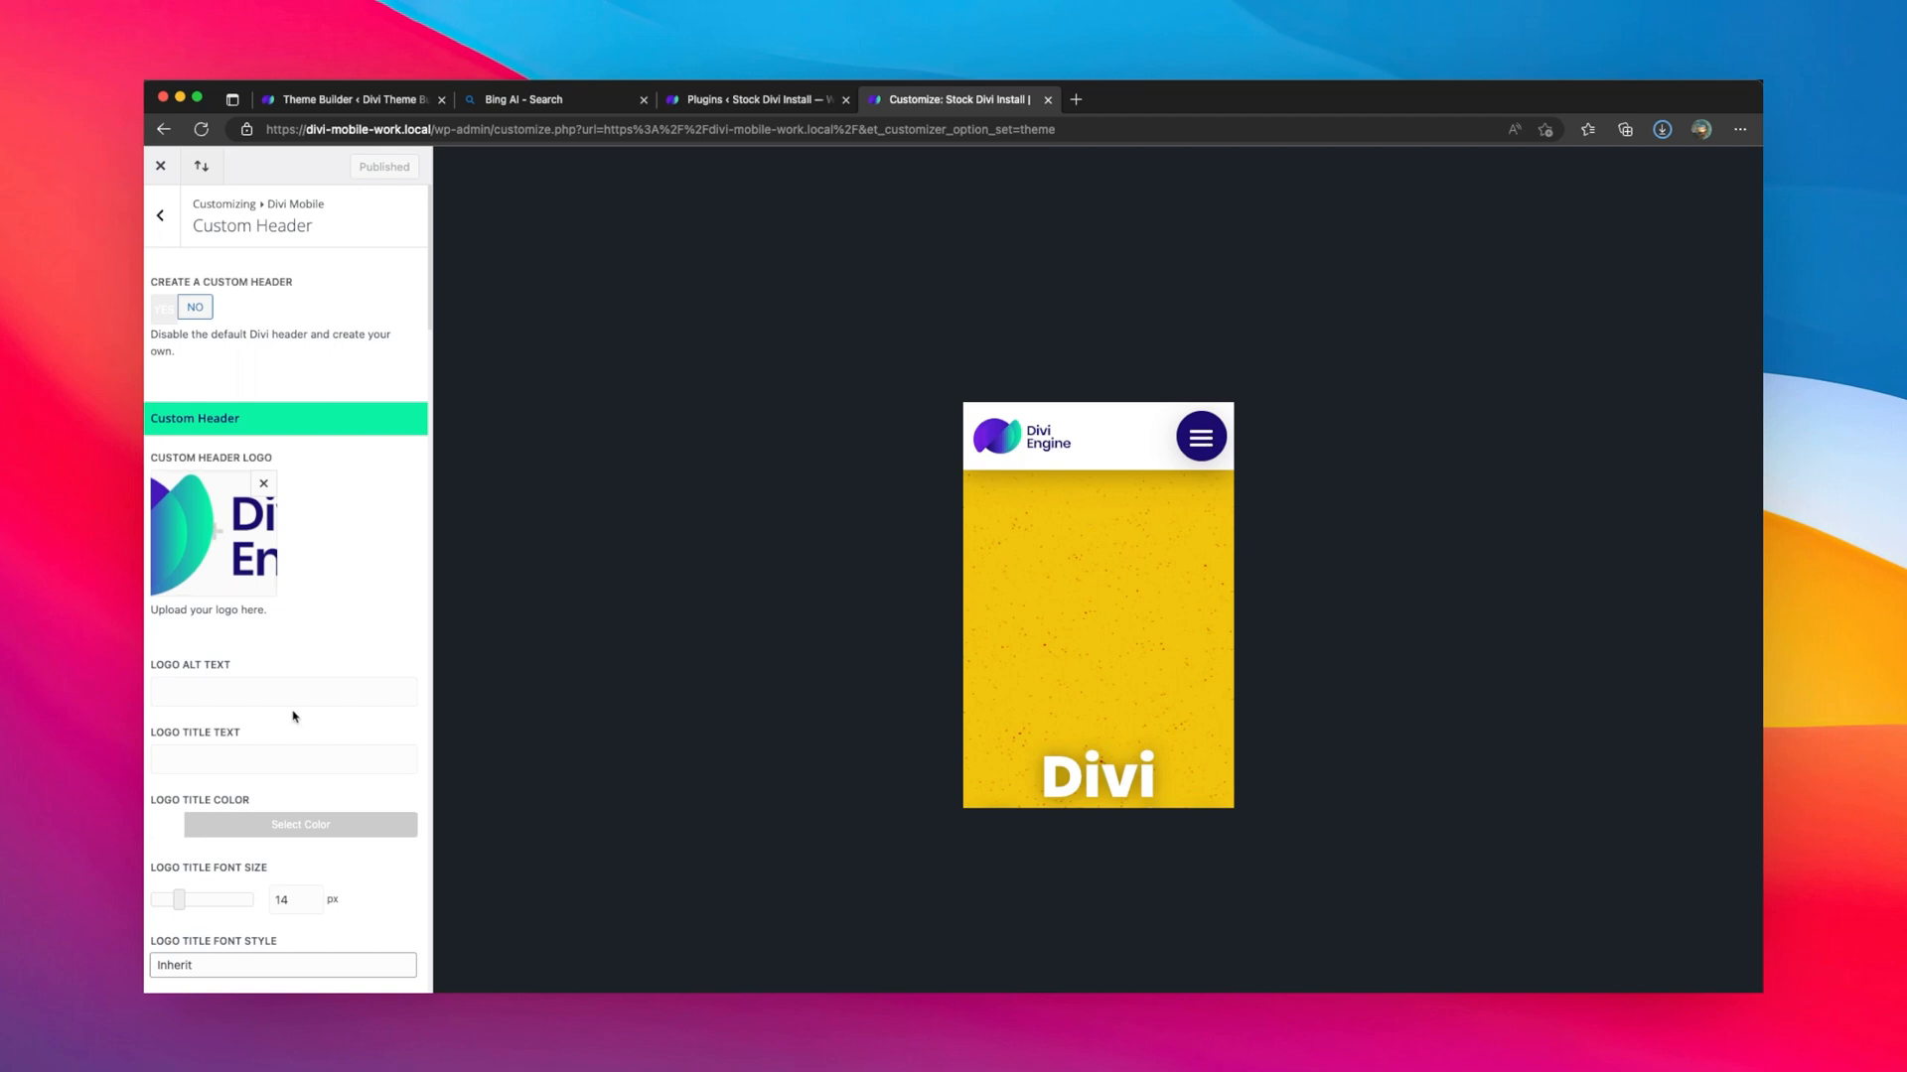
{"action": "mouse_move", "coordinate": [220, 578]}
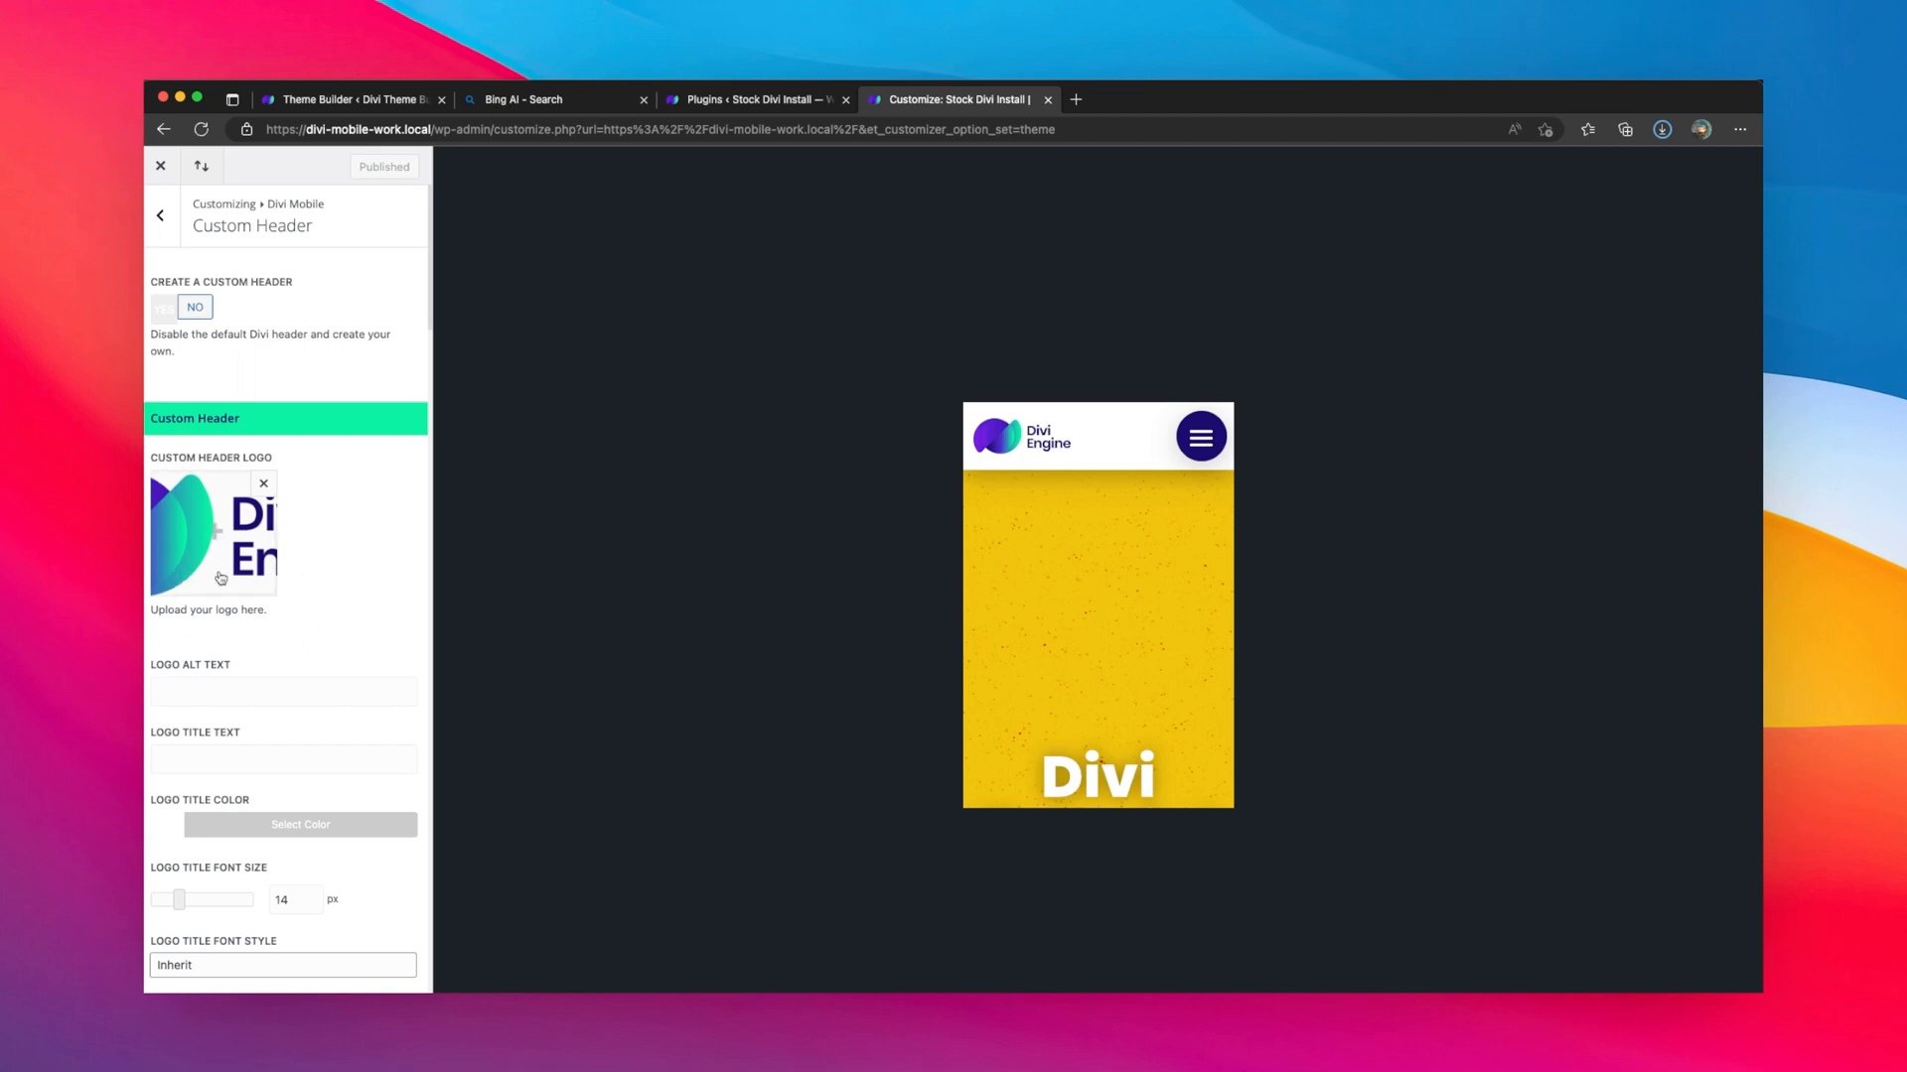
{"action": "scroll", "scroll_direction": "down", "scroll_amount": 3}
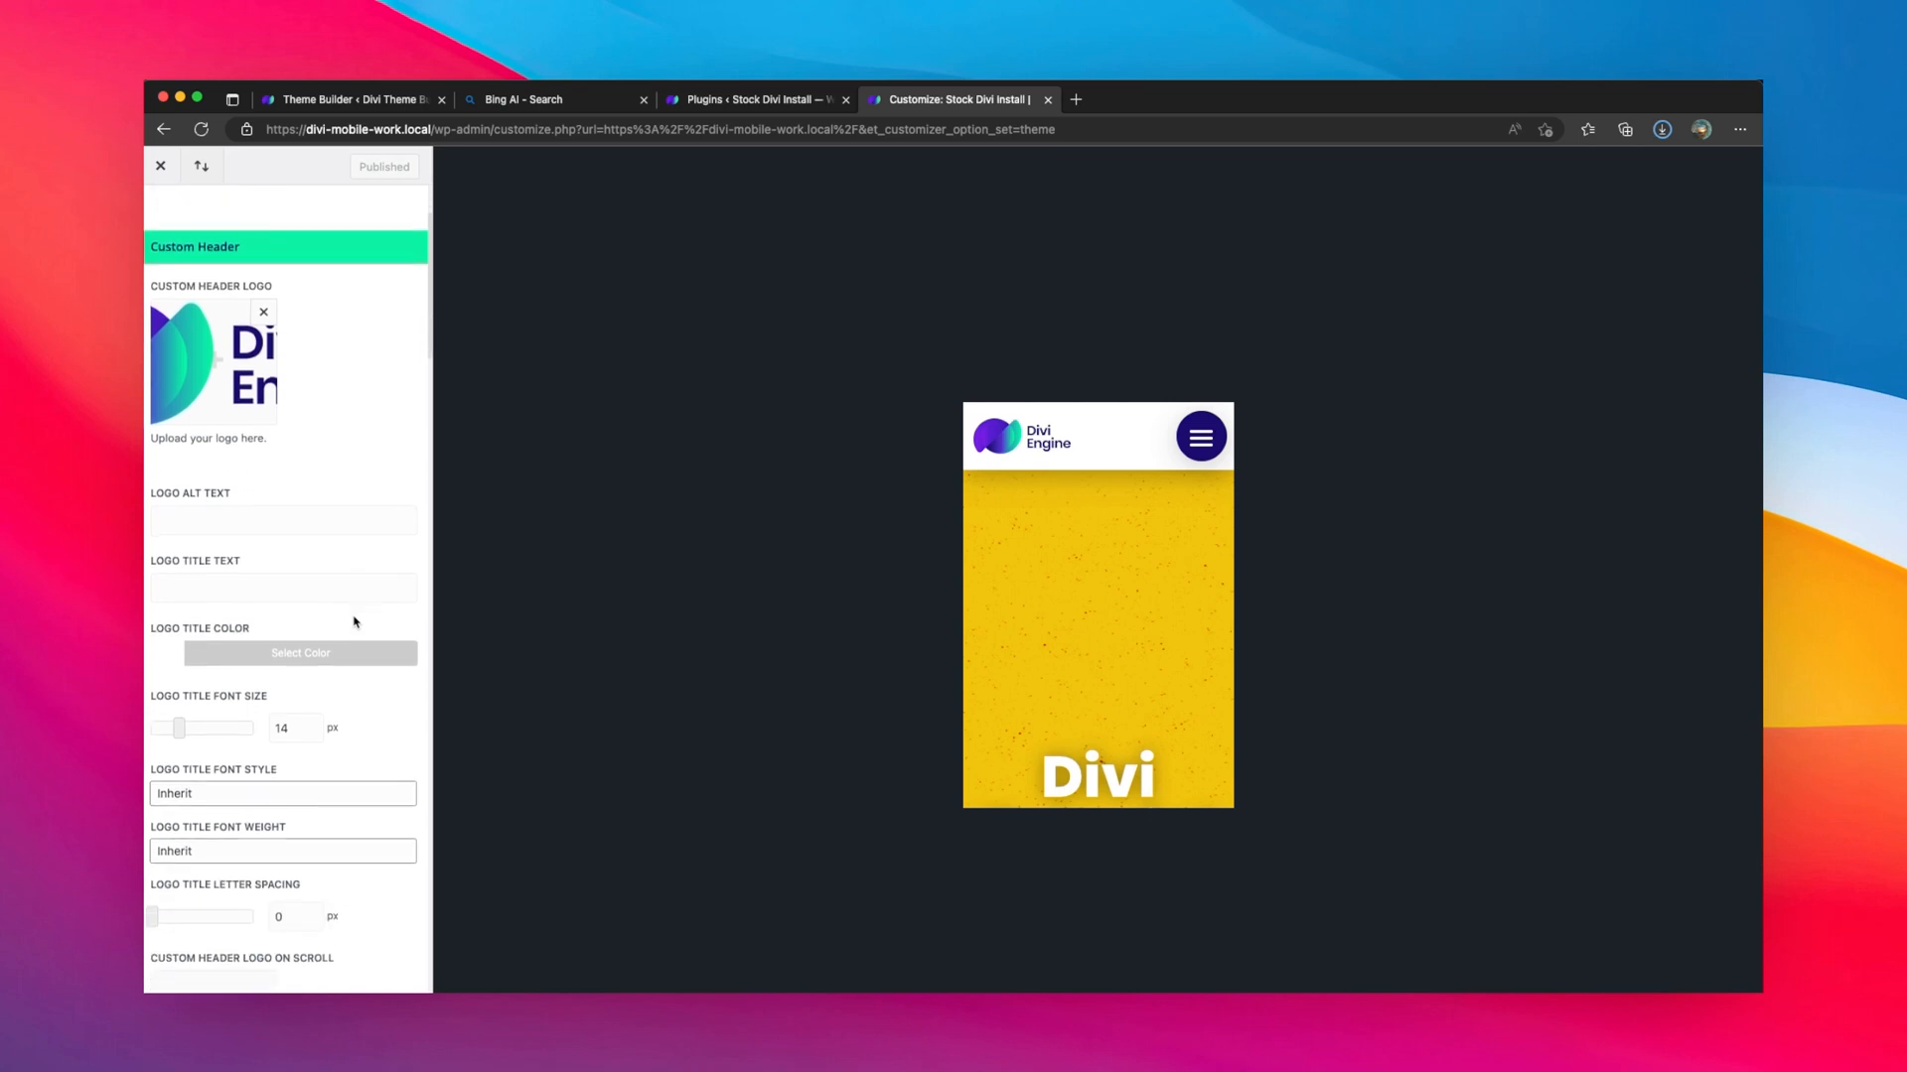
{"action": "scroll", "scroll_direction": "down", "scroll_amount": 3}
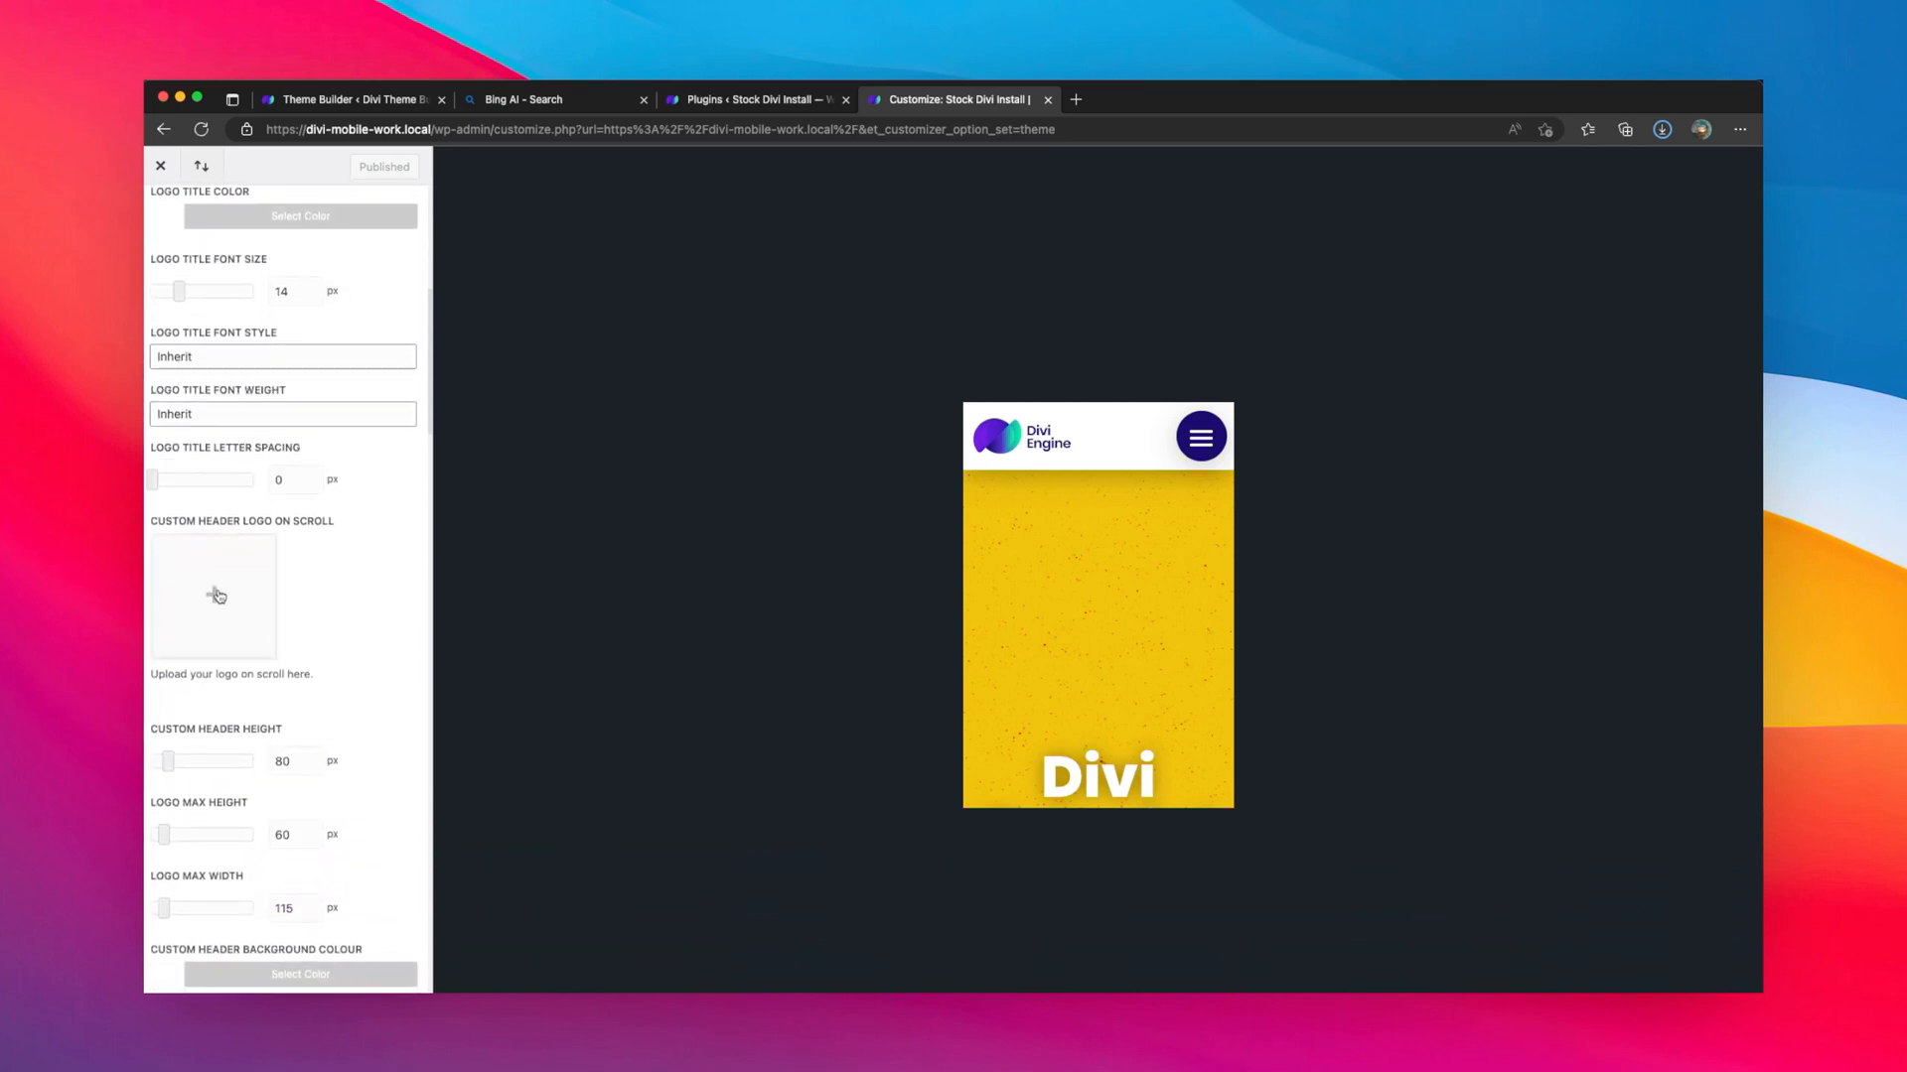
{"action": "mouse_move", "coordinate": [235, 582]}
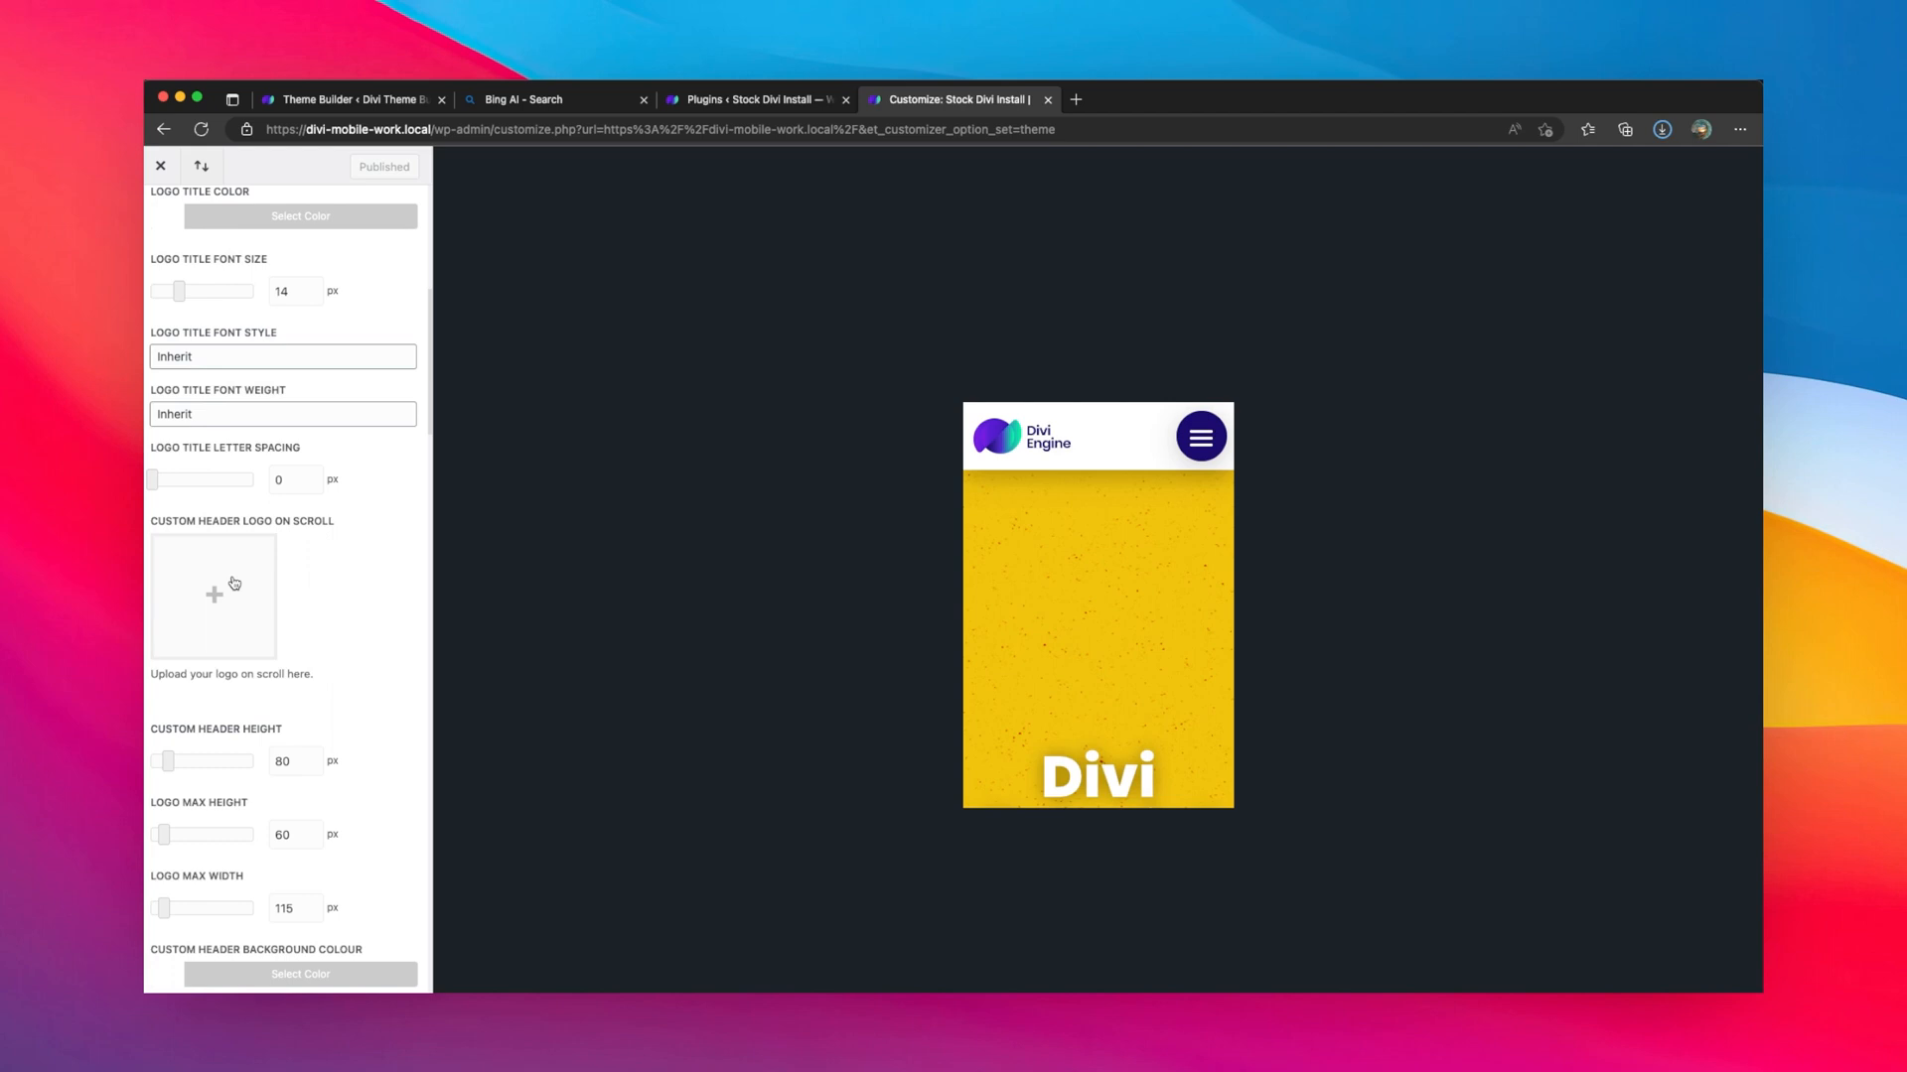
- Set the Divi Engine logo from the Media Library as the Logo On Scroll image
{"action": "left_click", "coordinate": [213, 596]}
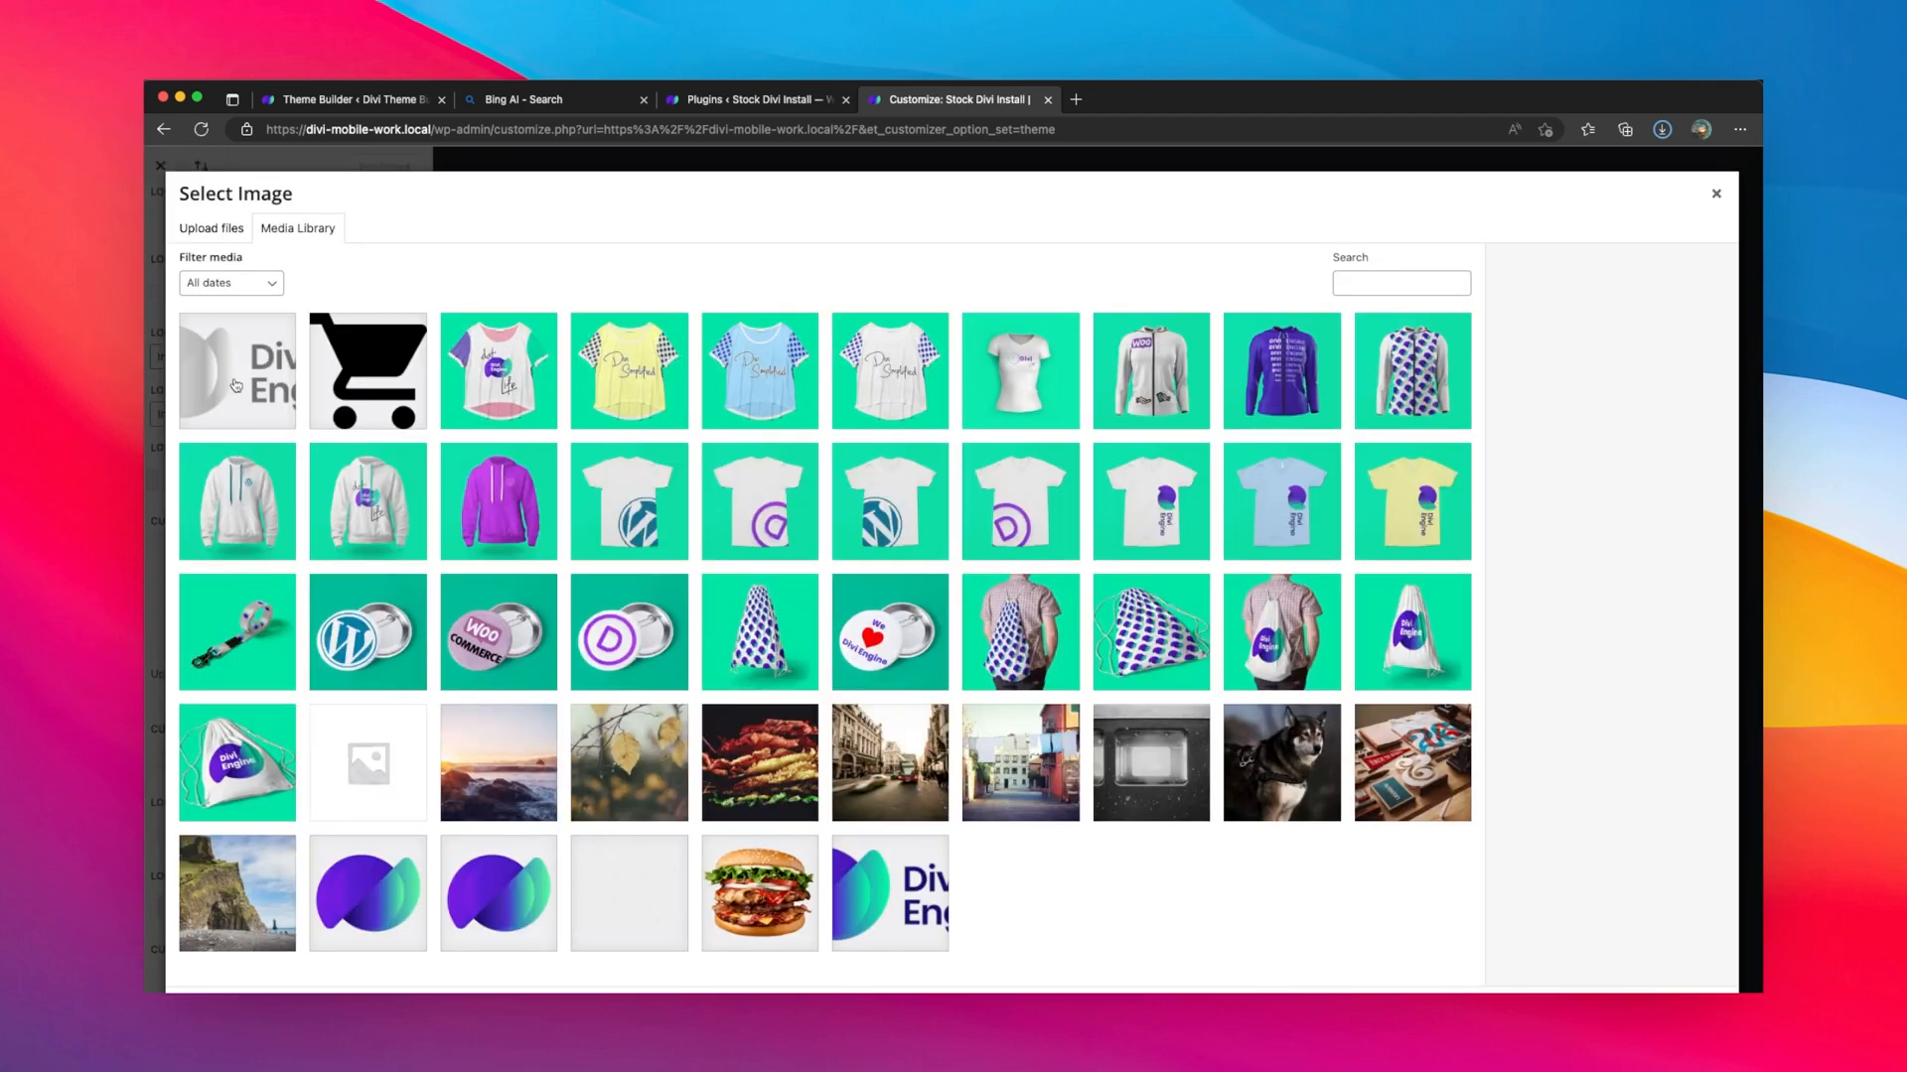
{"action": "left_click", "coordinate": [236, 371]}
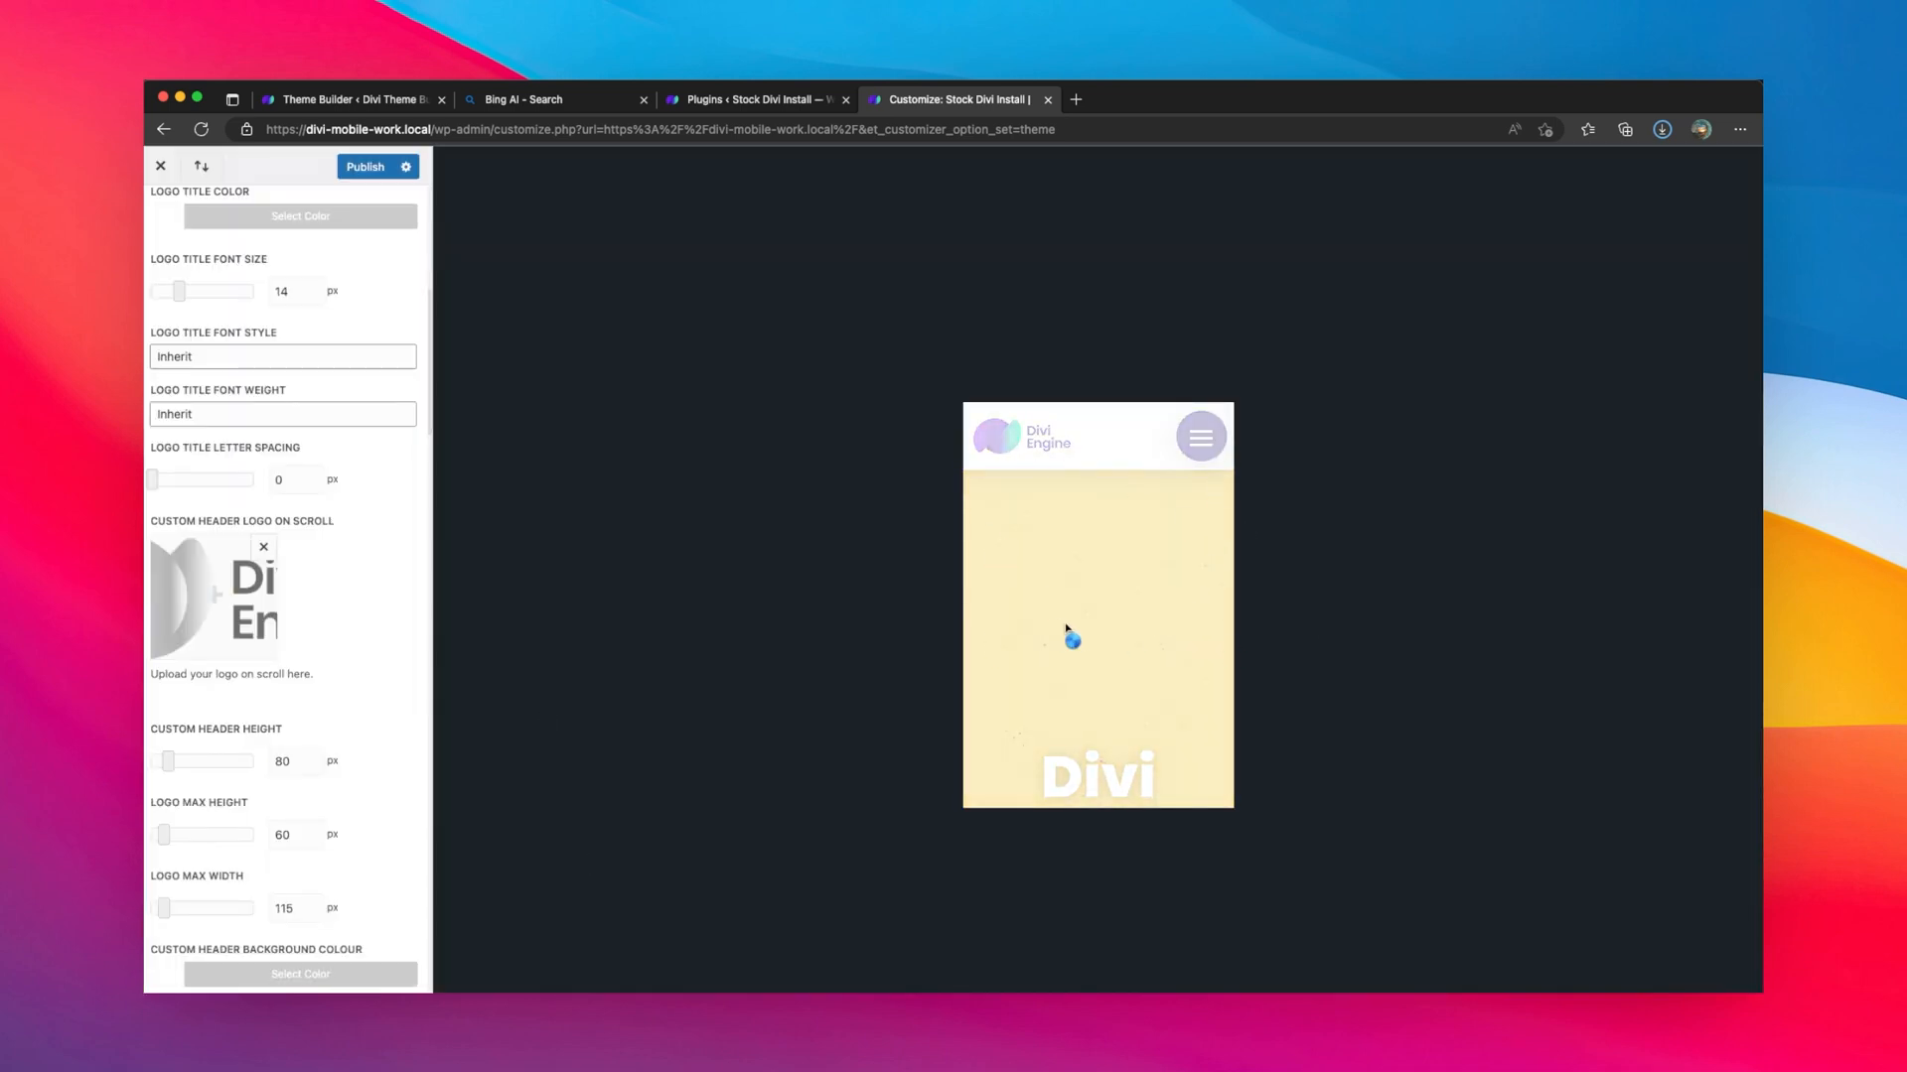
{"action": "mouse_move", "coordinate": [952, 647]}
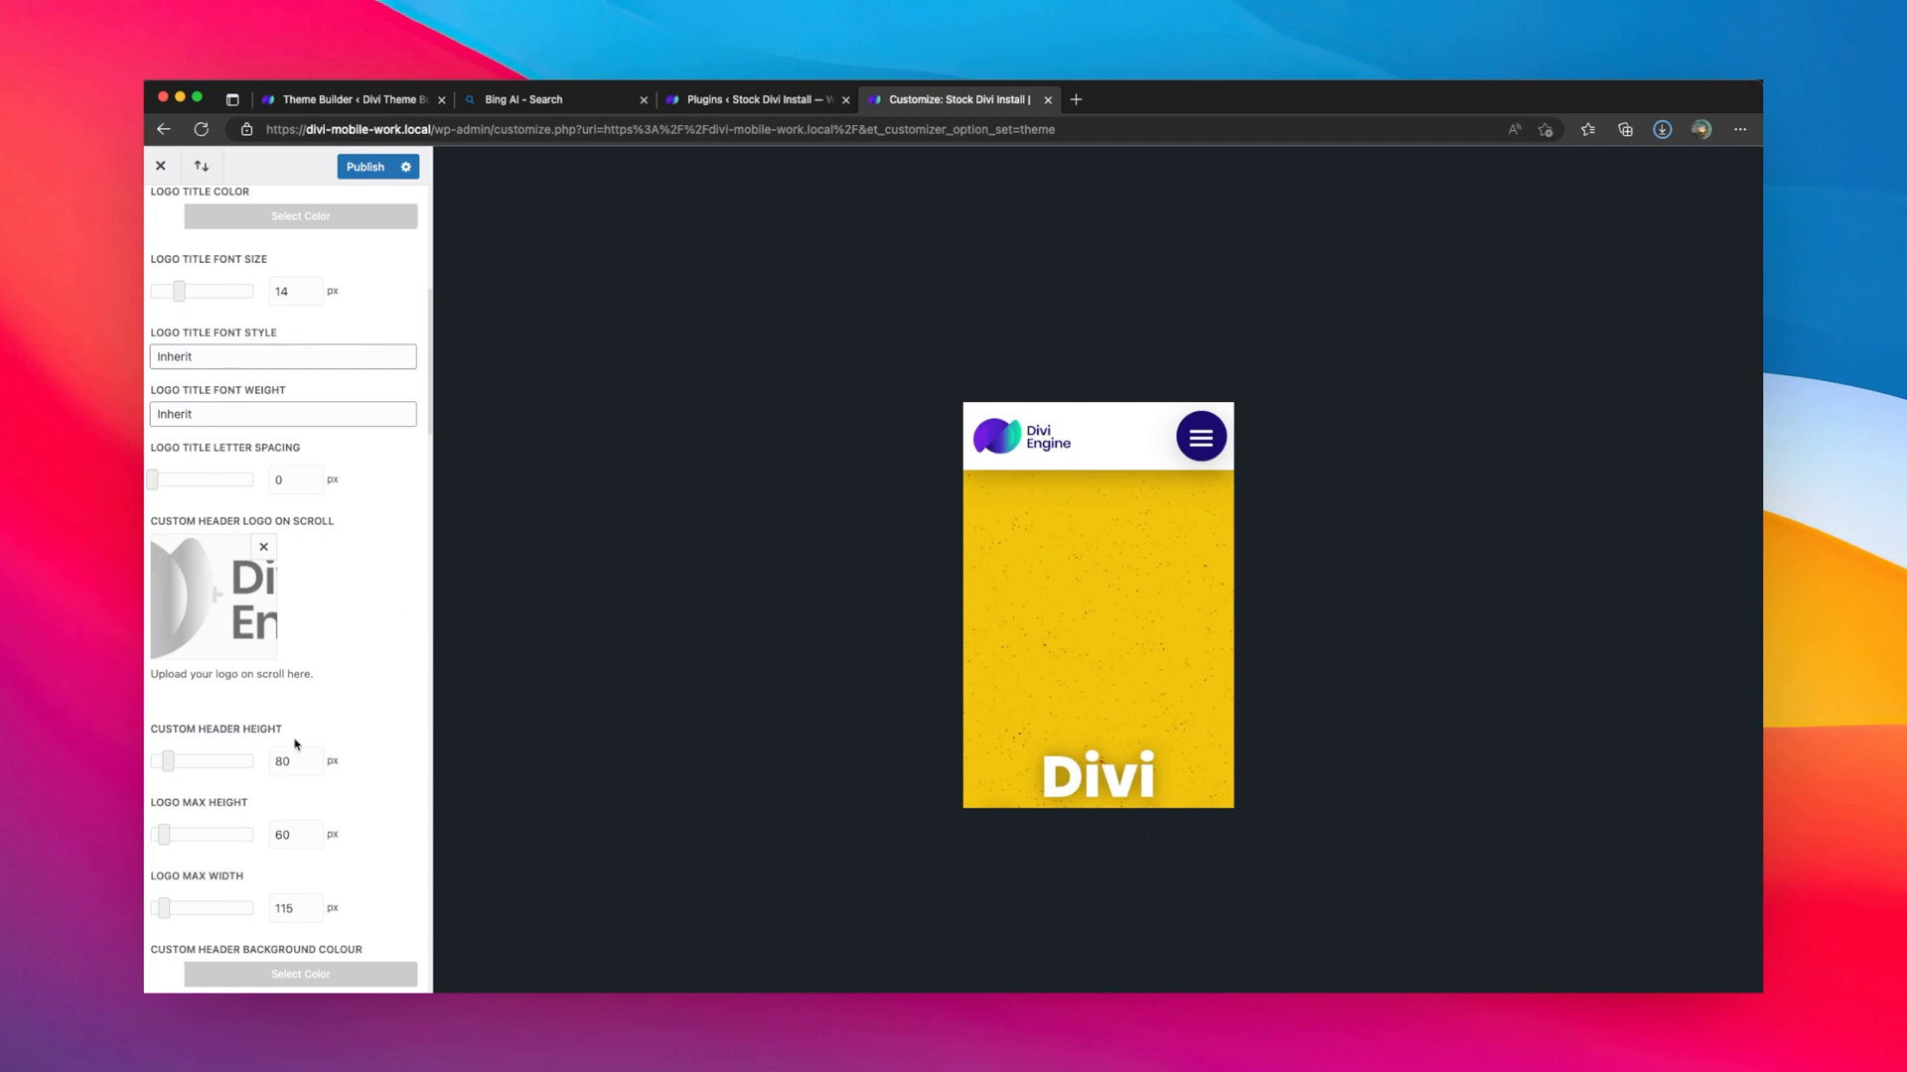
- Reach the Custom Header On Scroll options and set the background colour on scroll to #000000
{"action": "scroll", "scroll_direction": "down", "scroll_amount": 3}
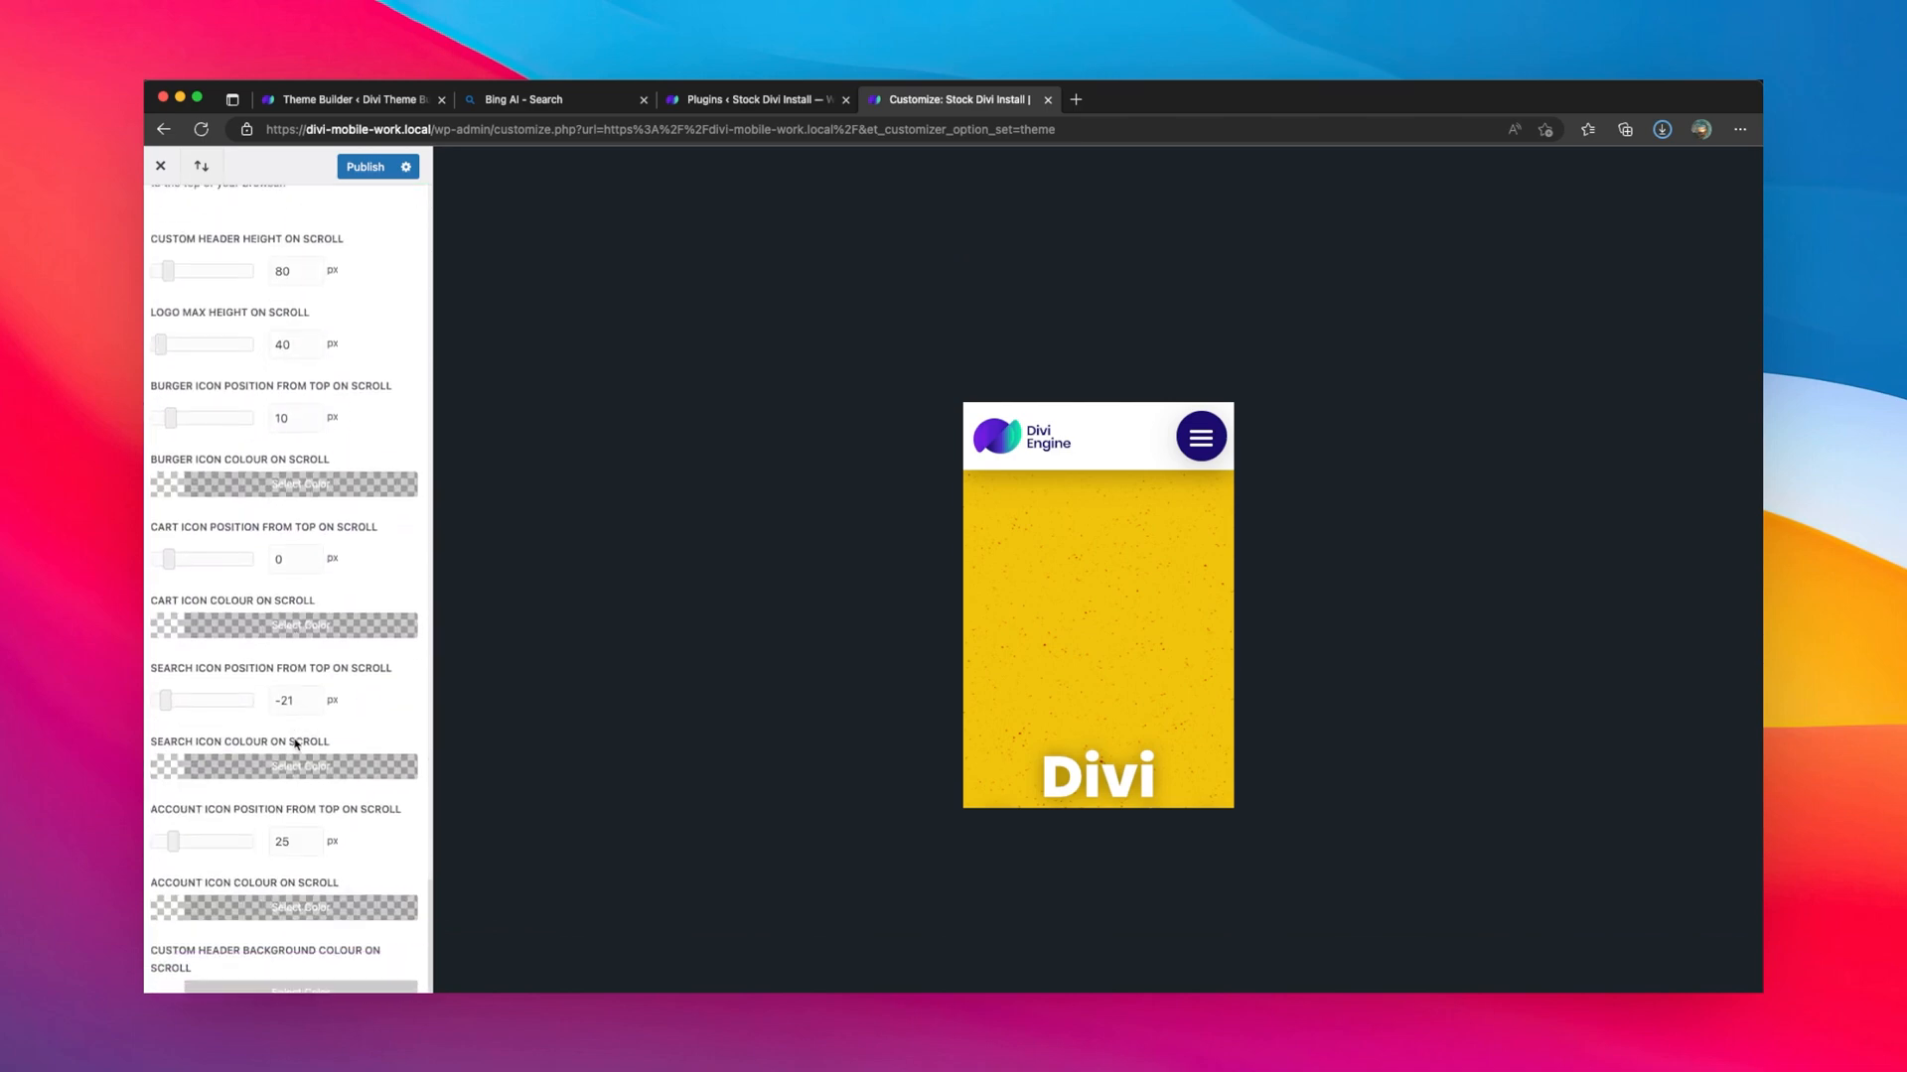
{"action": "scroll", "scroll_direction": "up", "scroll_amount": 3}
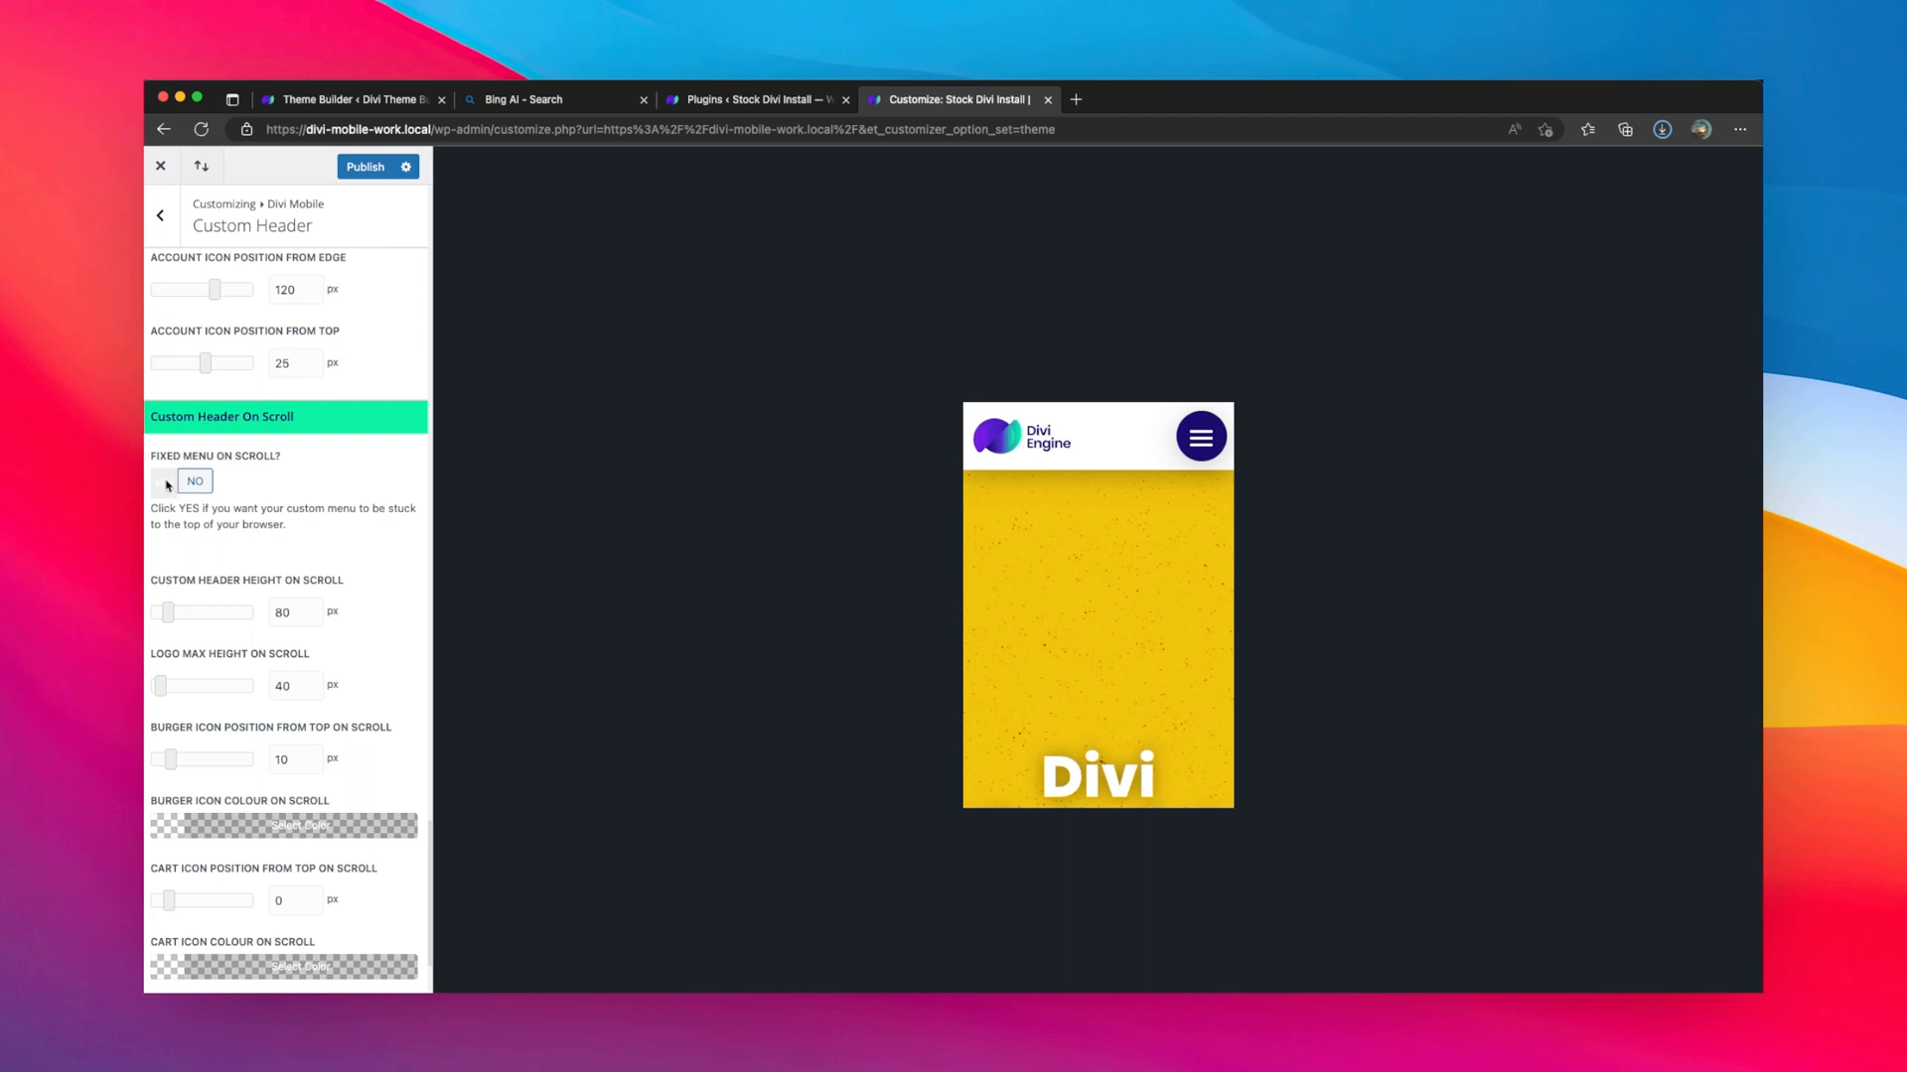
{"action": "scroll", "scroll_direction": "down", "scroll_amount": 3}
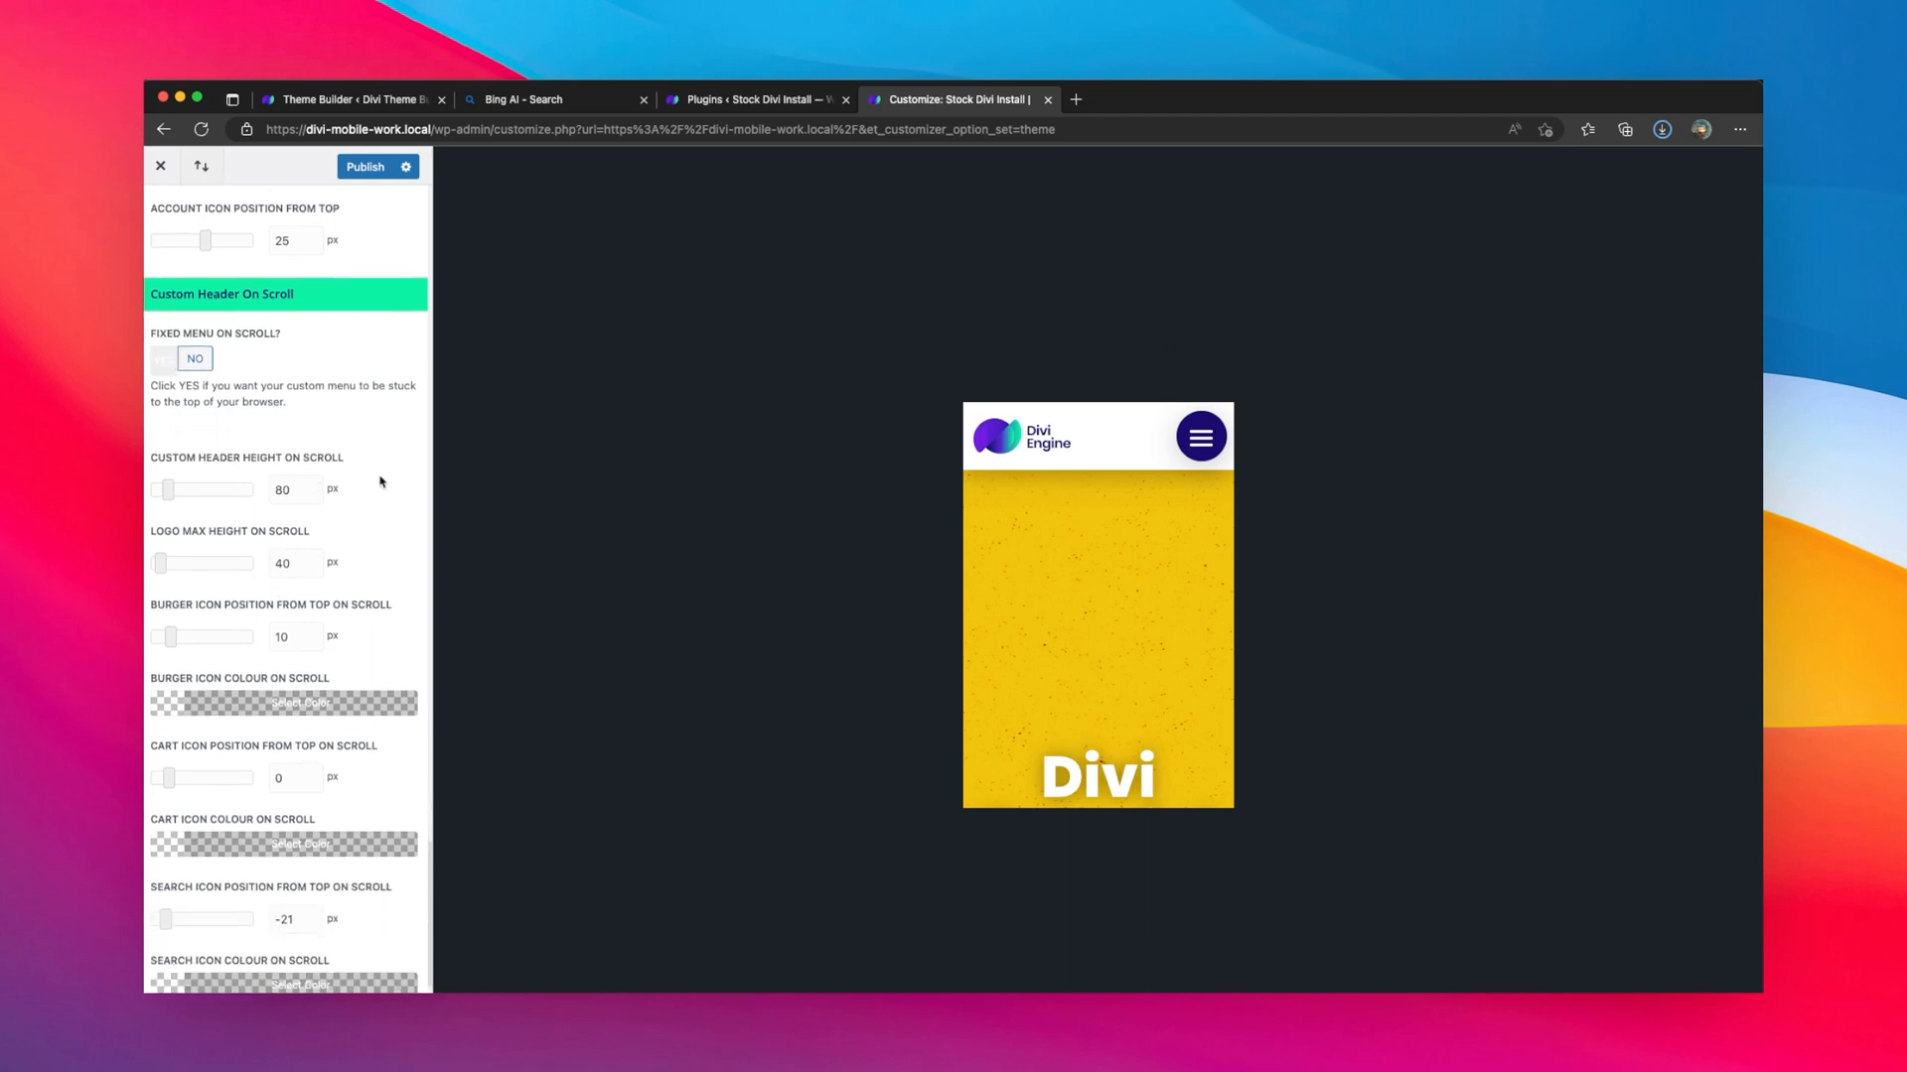
{"action": "scroll", "scroll_direction": "down", "scroll_amount": 3}
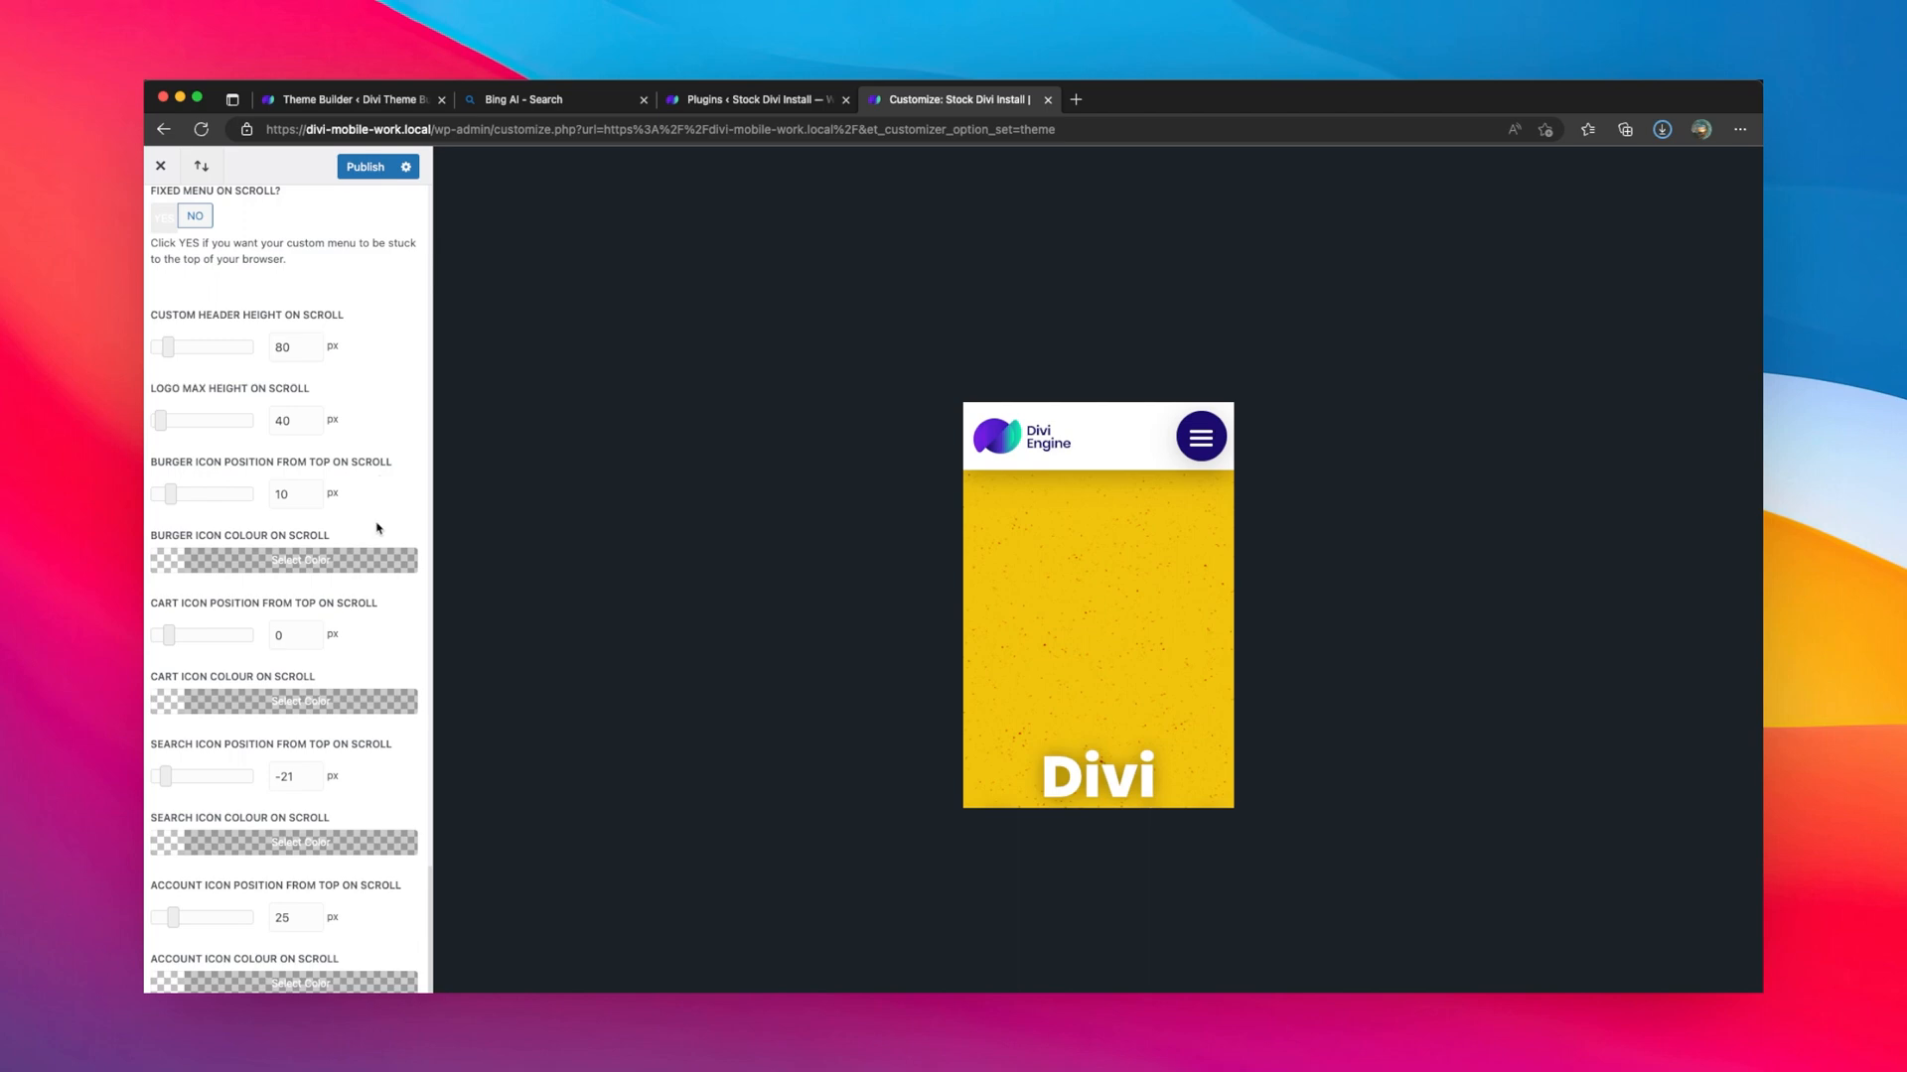
{"action": "scroll", "scroll_direction": "down", "scroll_amount": 3}
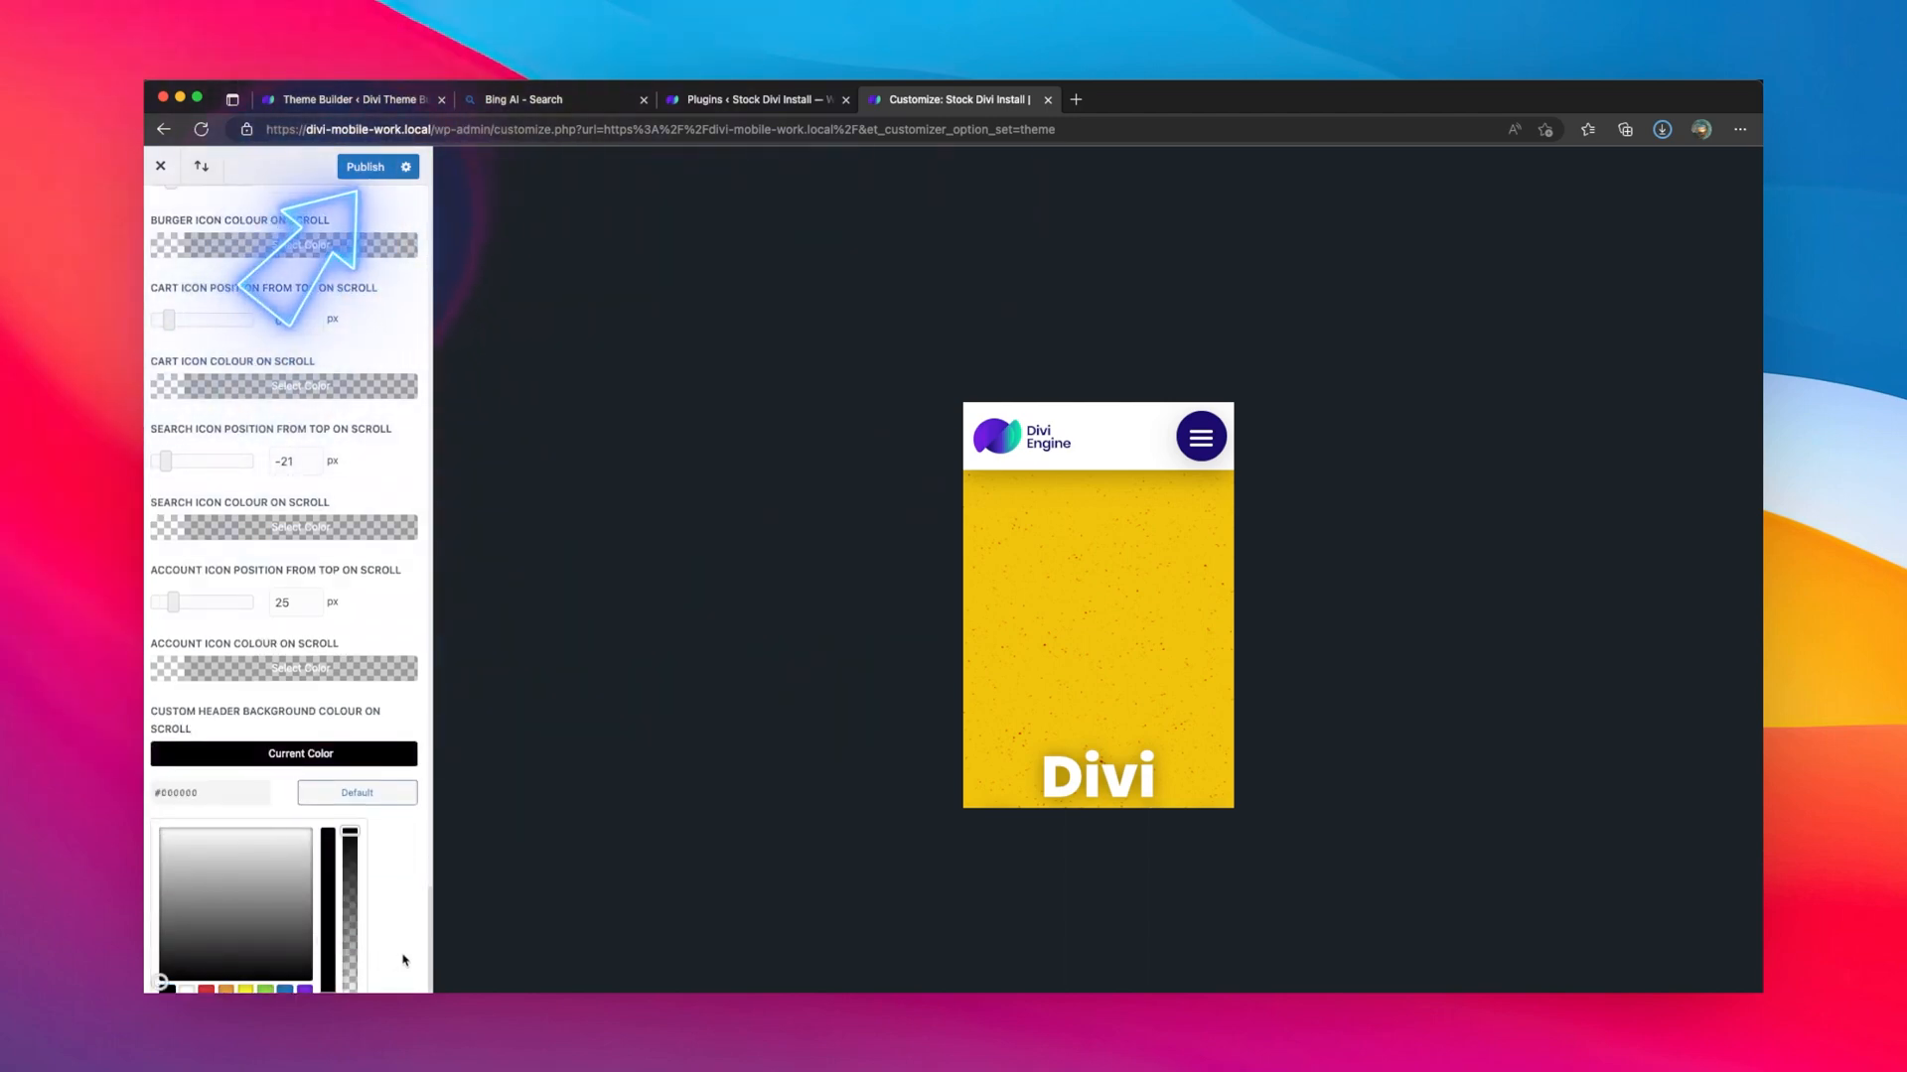
- Publish the header changes and exit the Customizer back to the live homepage
{"action": "scroll", "scroll_direction": "up", "scroll_amount": 3}
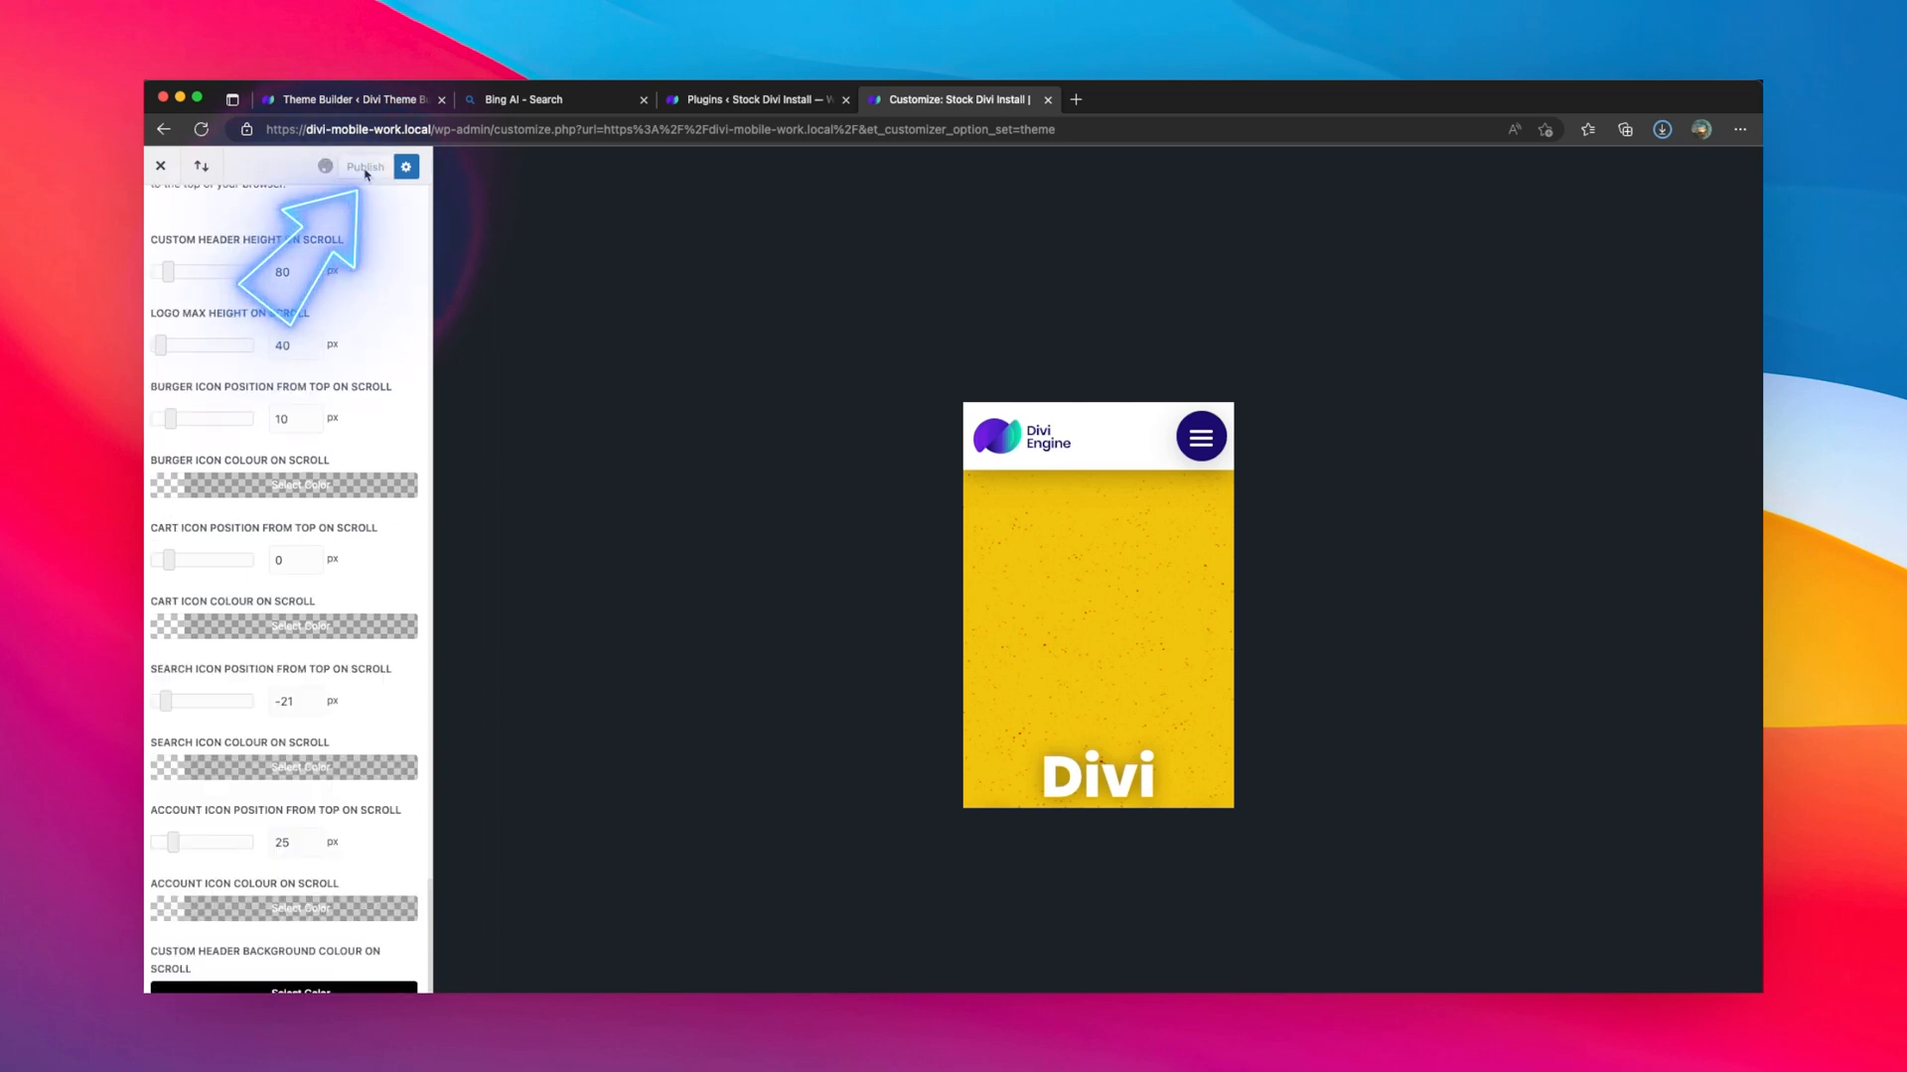
{"action": "left_click", "coordinate": [365, 167]}
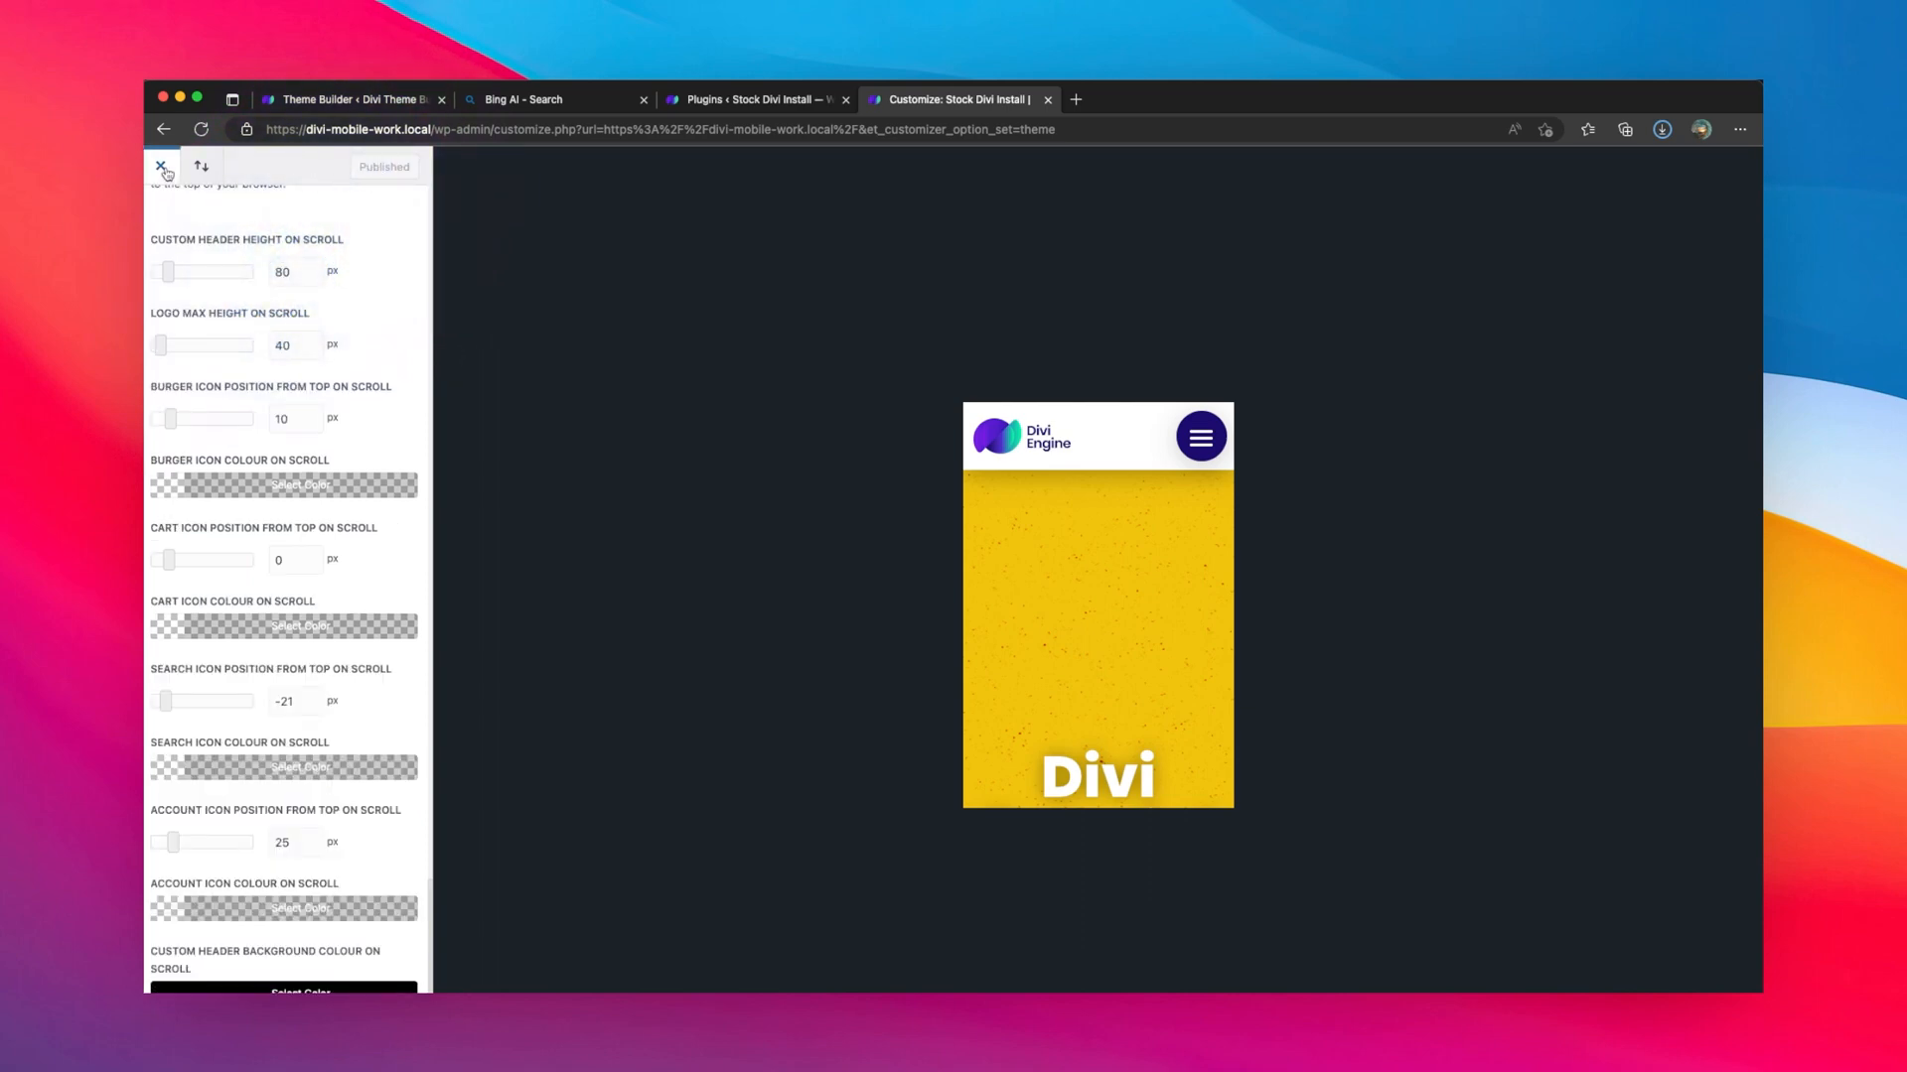
{"action": "left_click", "coordinate": [161, 167]}
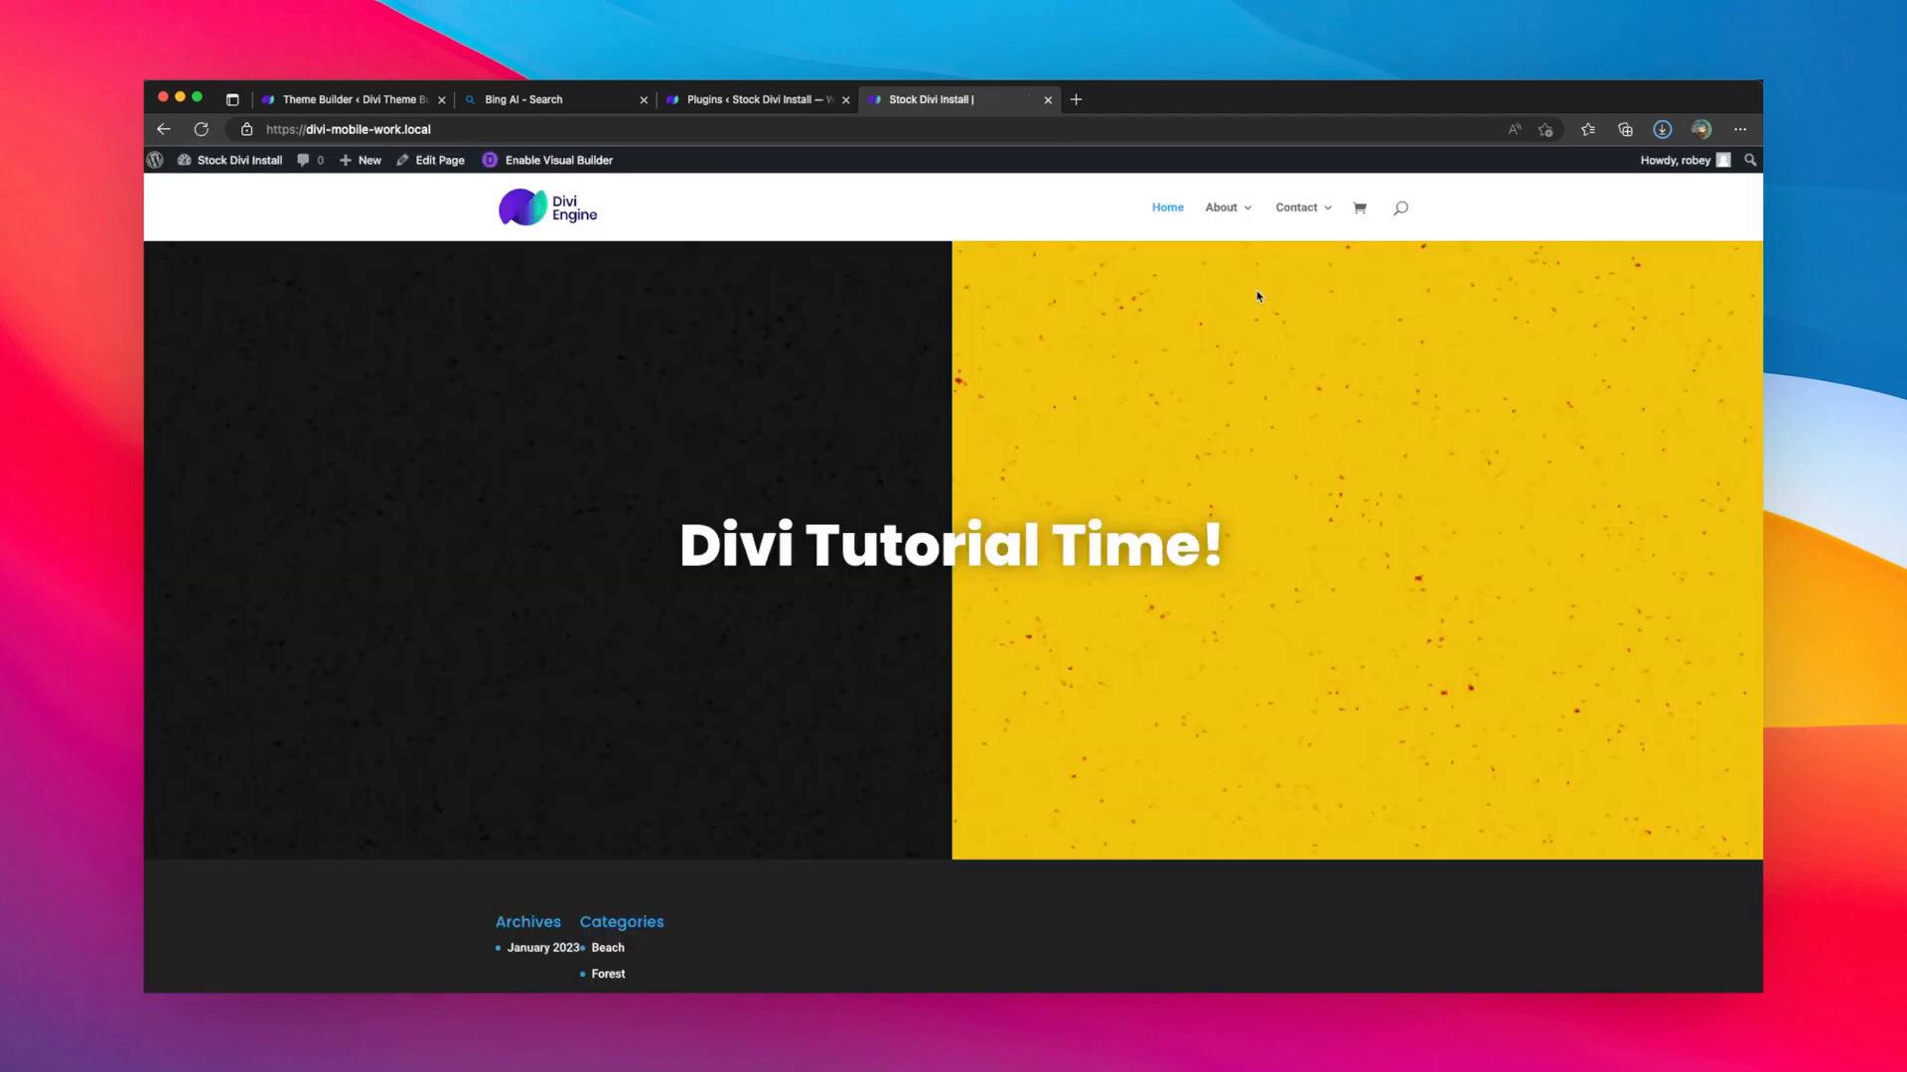
{"action": "mouse_move", "coordinate": [985, 403]}
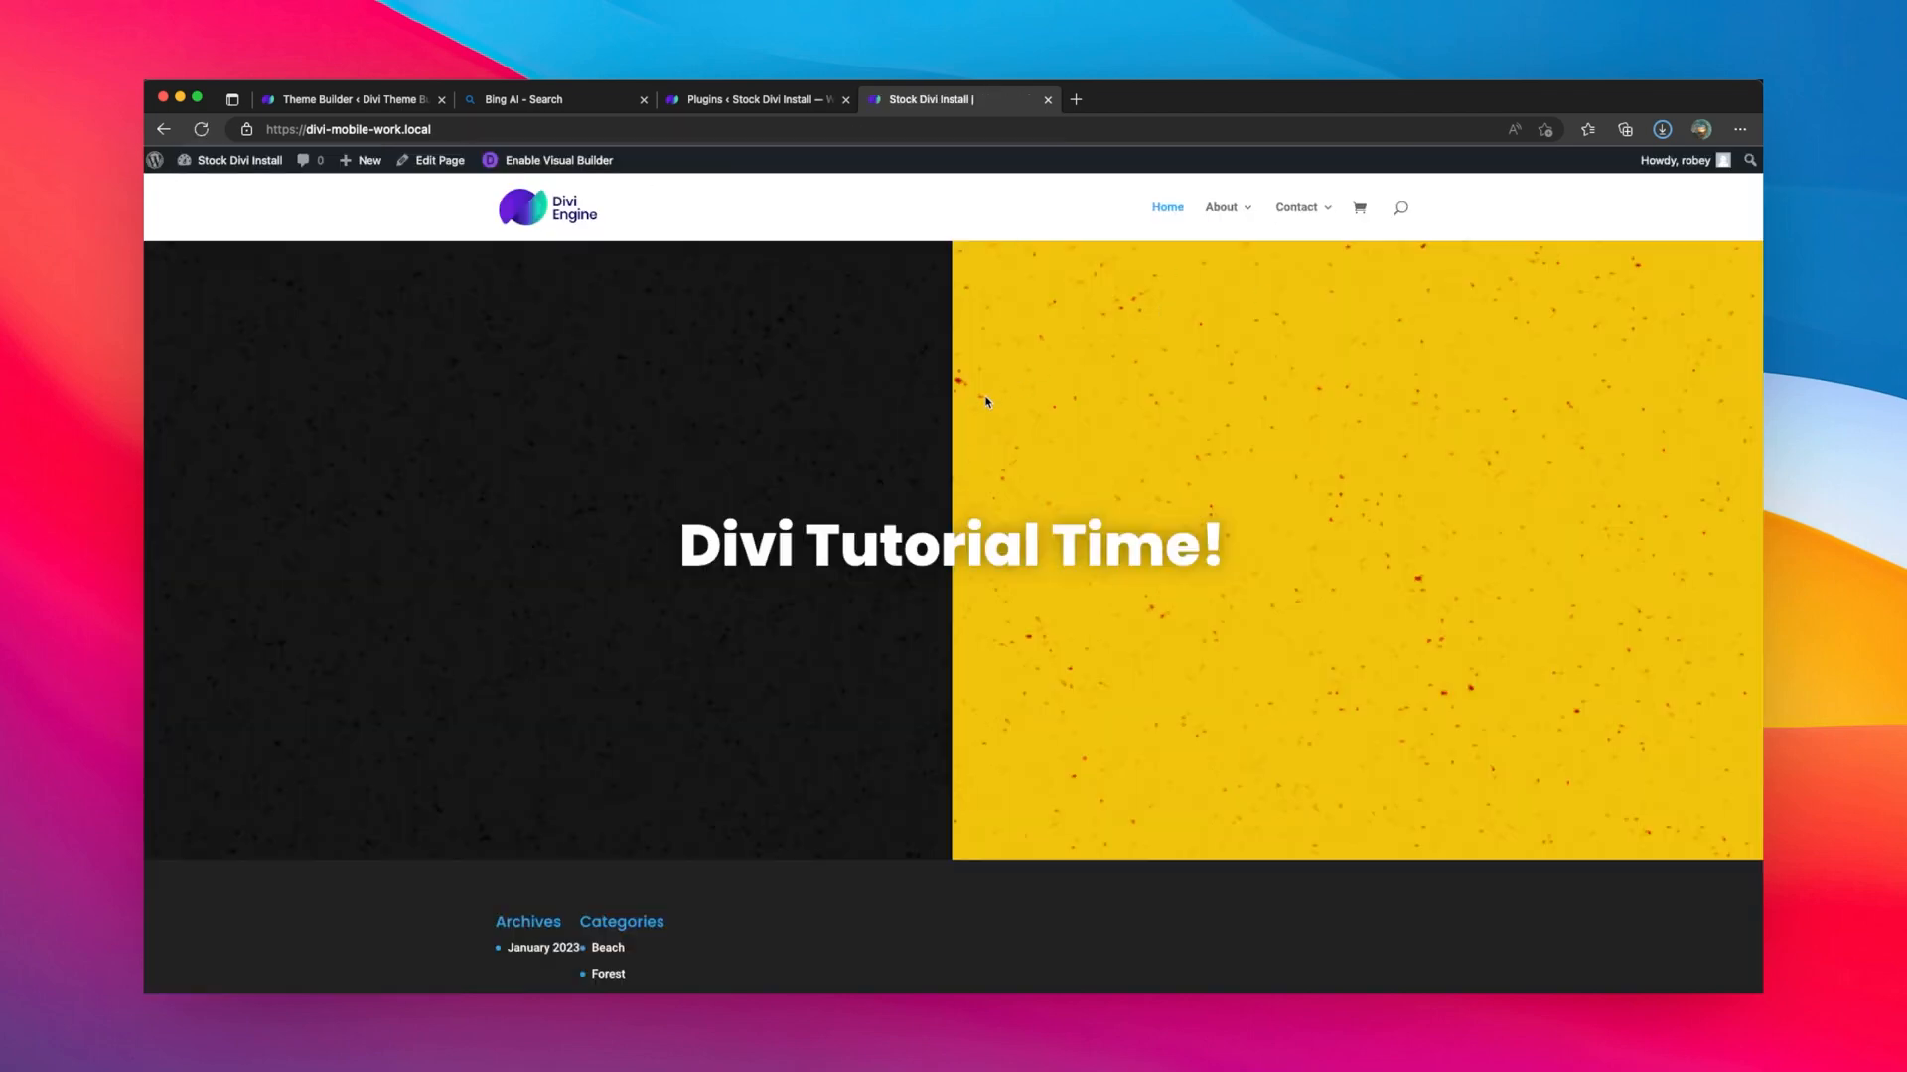
- Inspect the homepage in Edge DevTools at iPhone SE size to check the new mobile header
{"action": "right_click", "coordinate": [985, 402]}
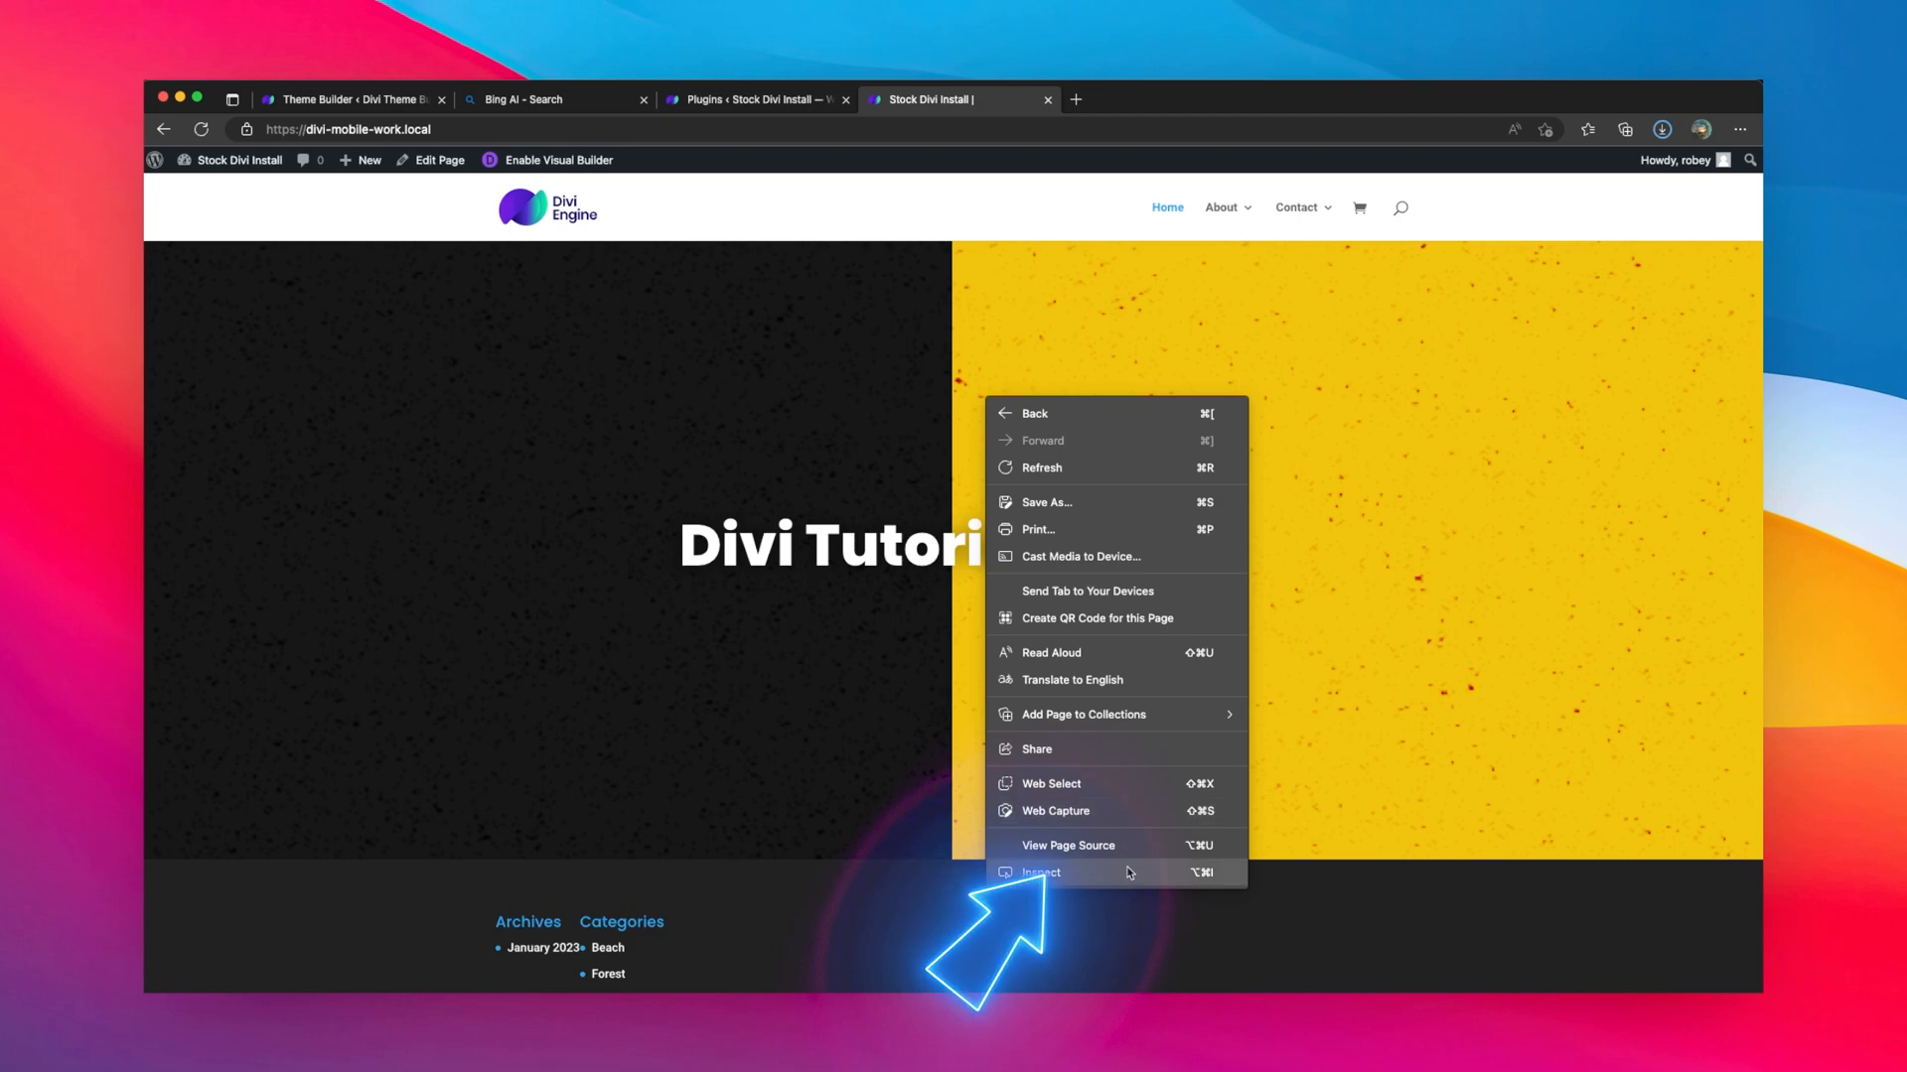
{"action": "left_click", "coordinate": [1043, 874]}
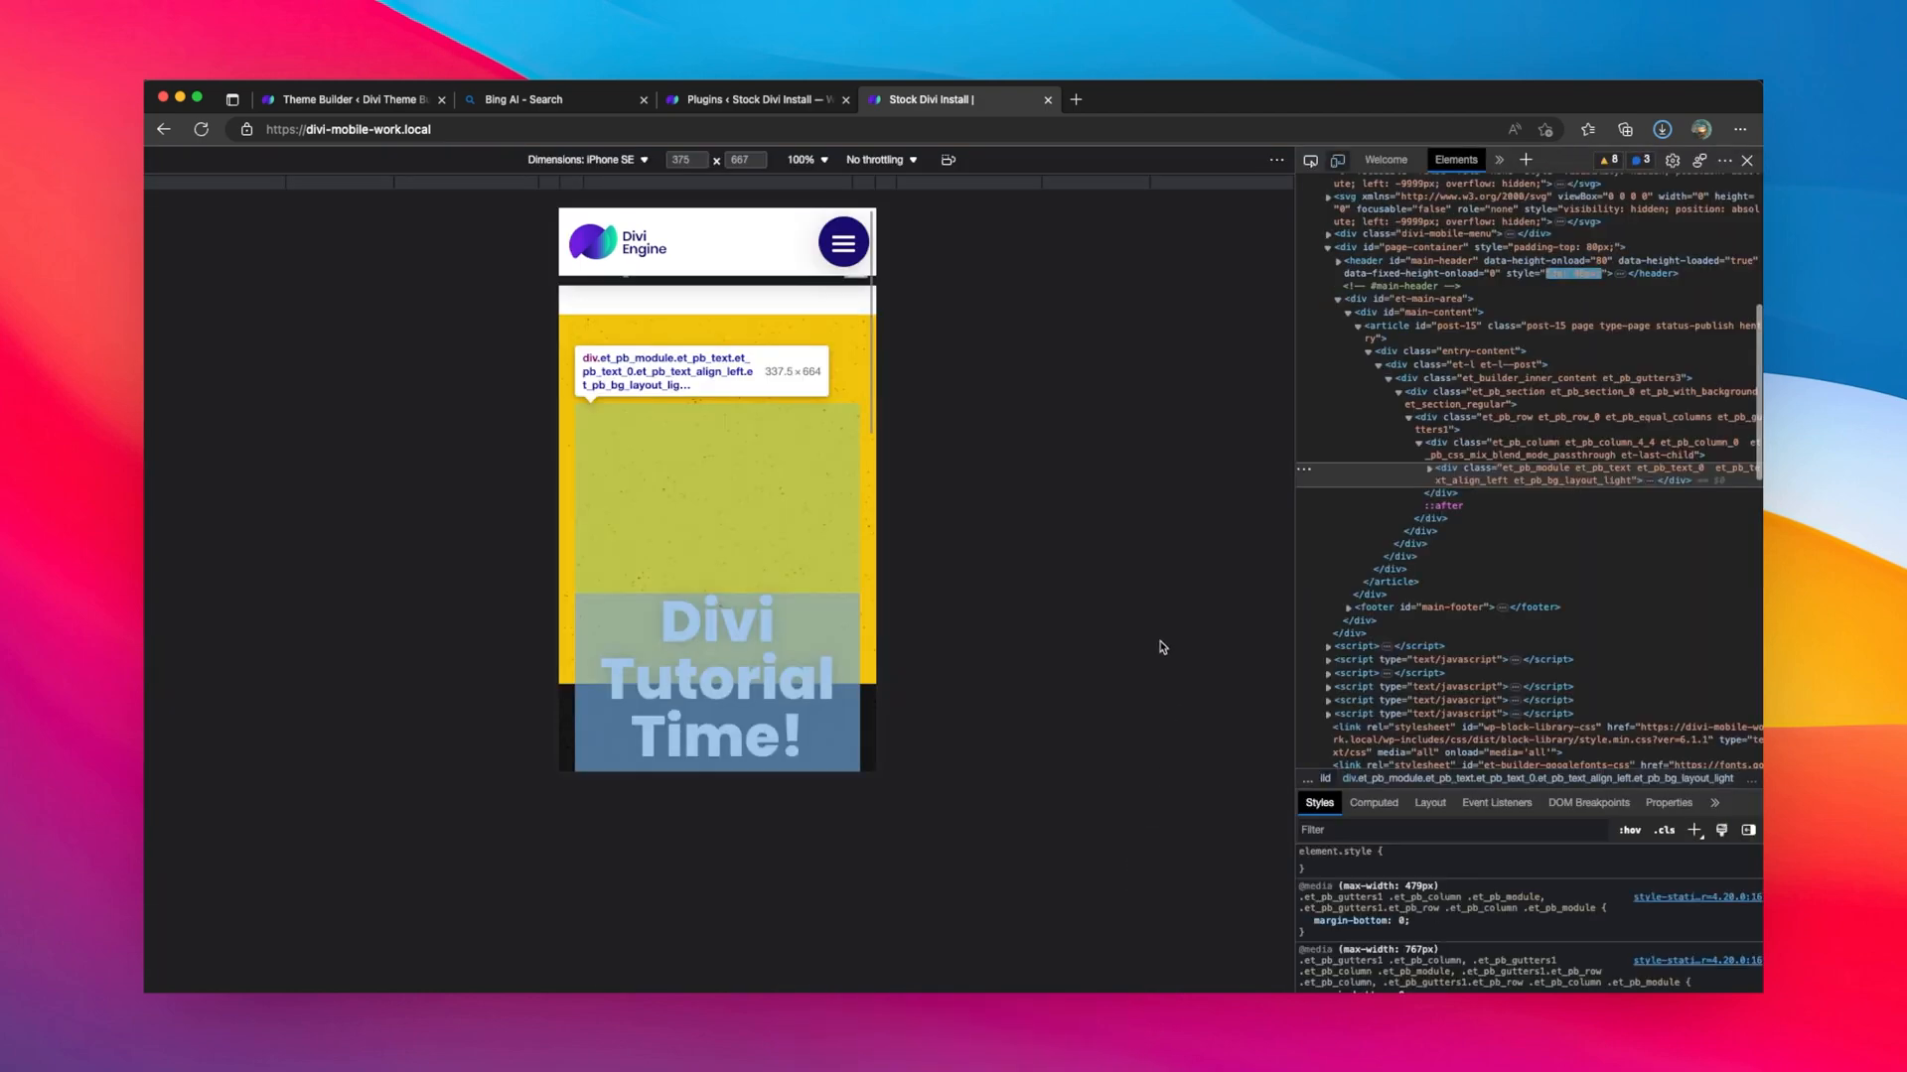
{"action": "scroll", "scroll_direction": "down", "scroll_amount": 3}
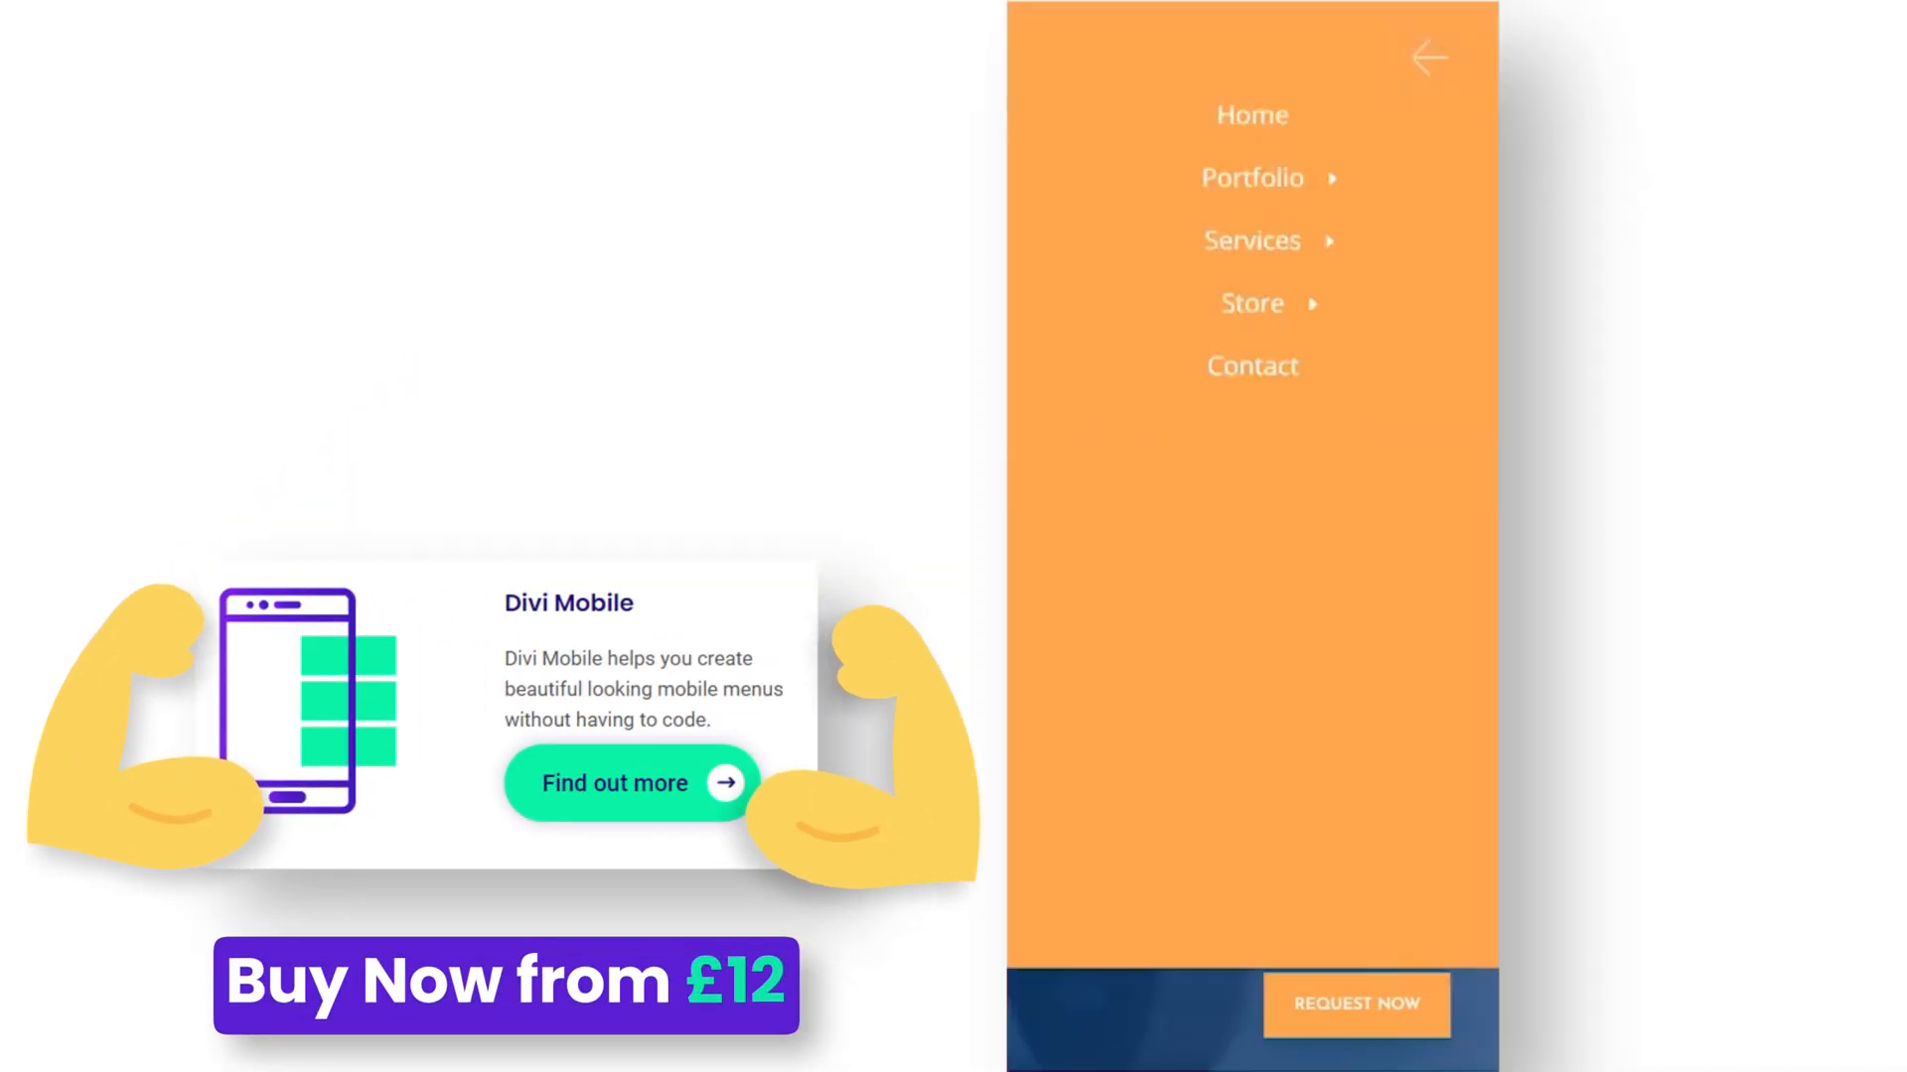
{"action": "left_click", "coordinate": [1251, 177]}
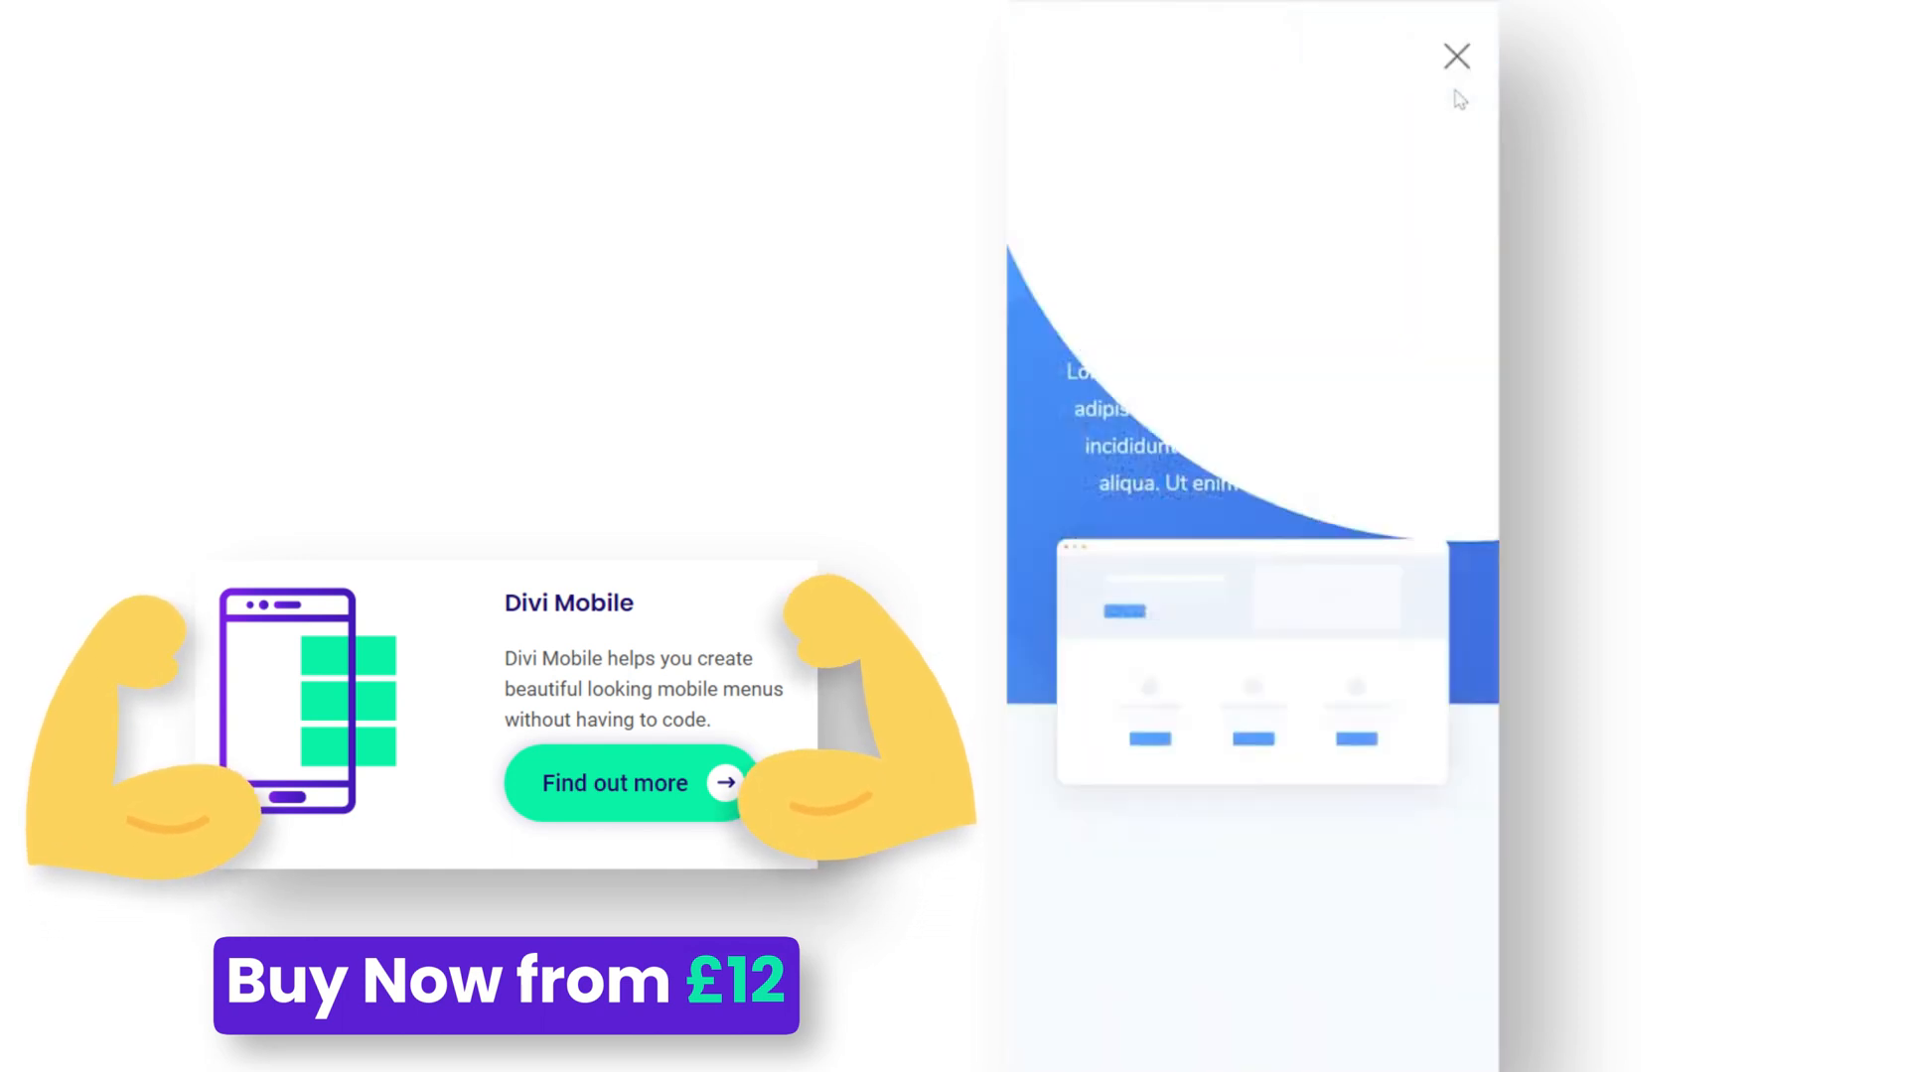
{"action": "left_click", "coordinate": [1455, 55]}
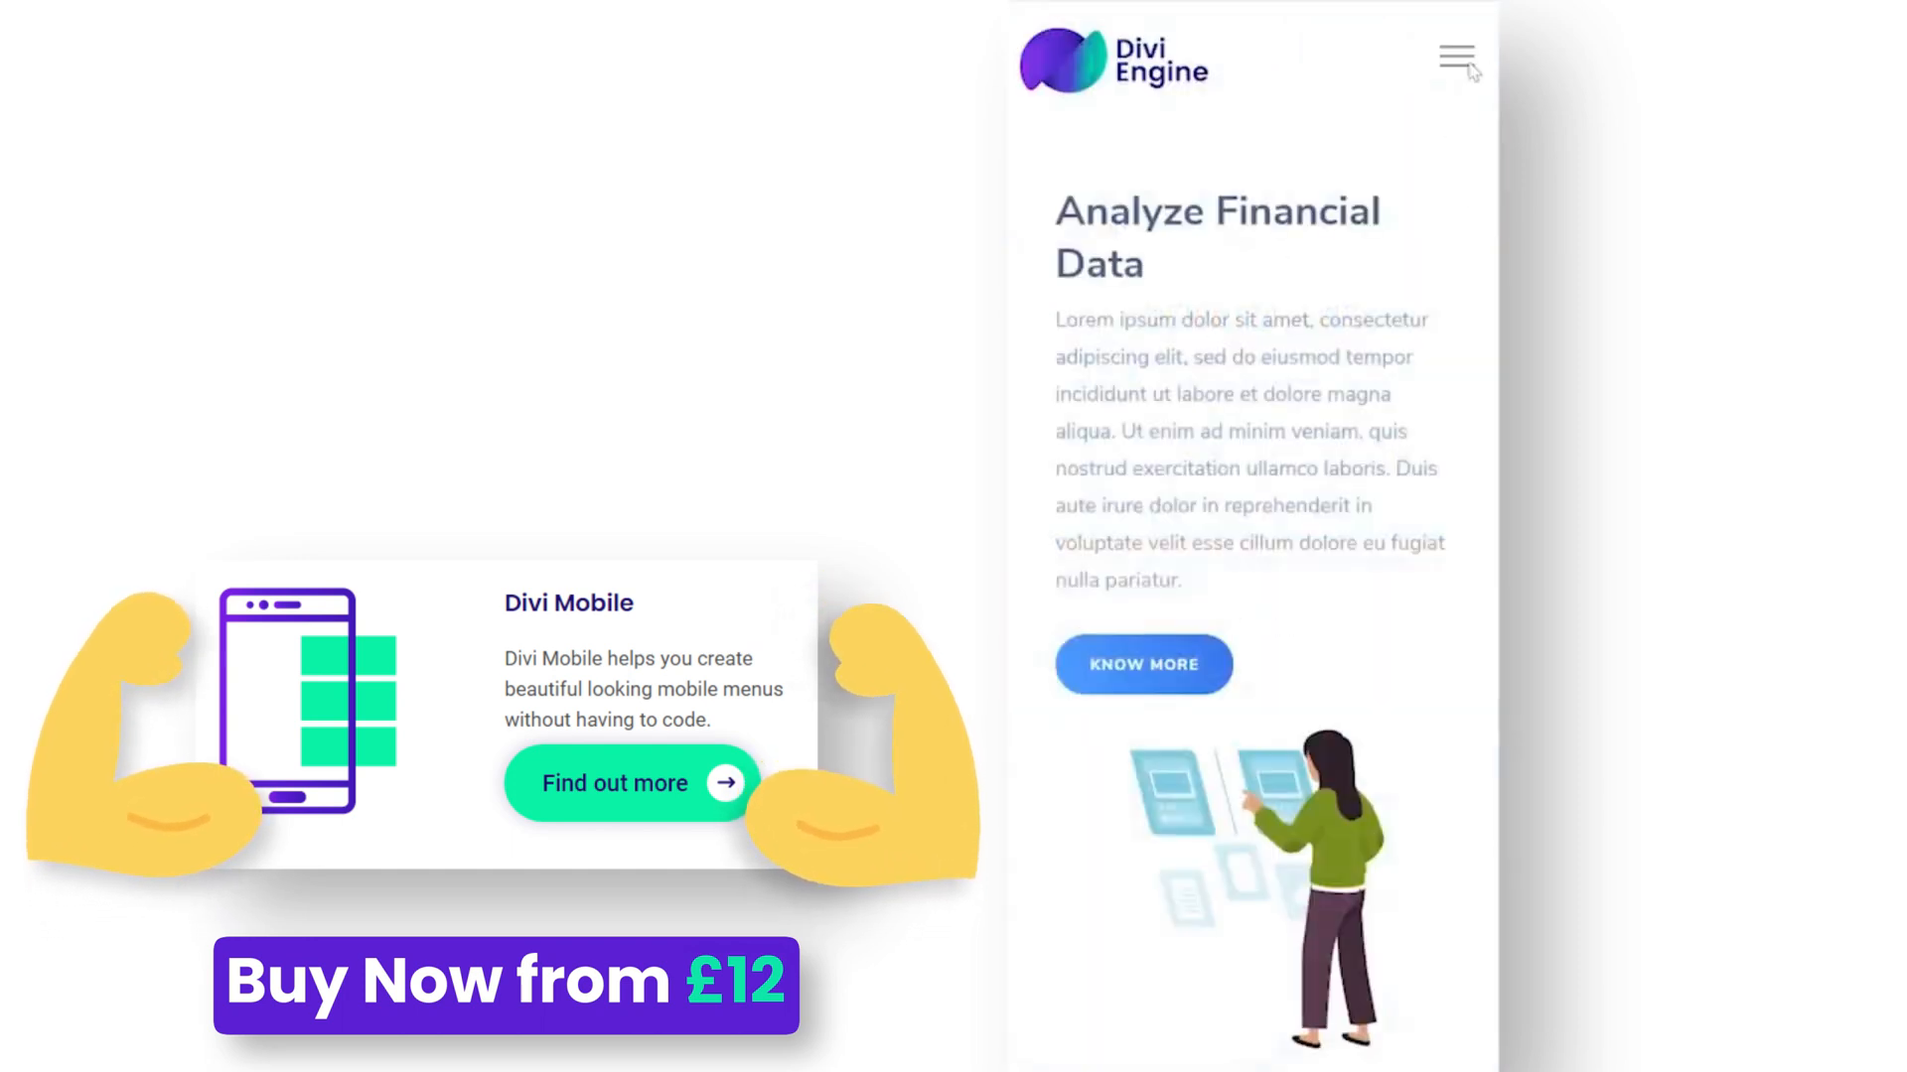
{"action": "left_click", "coordinate": [1455, 58]}
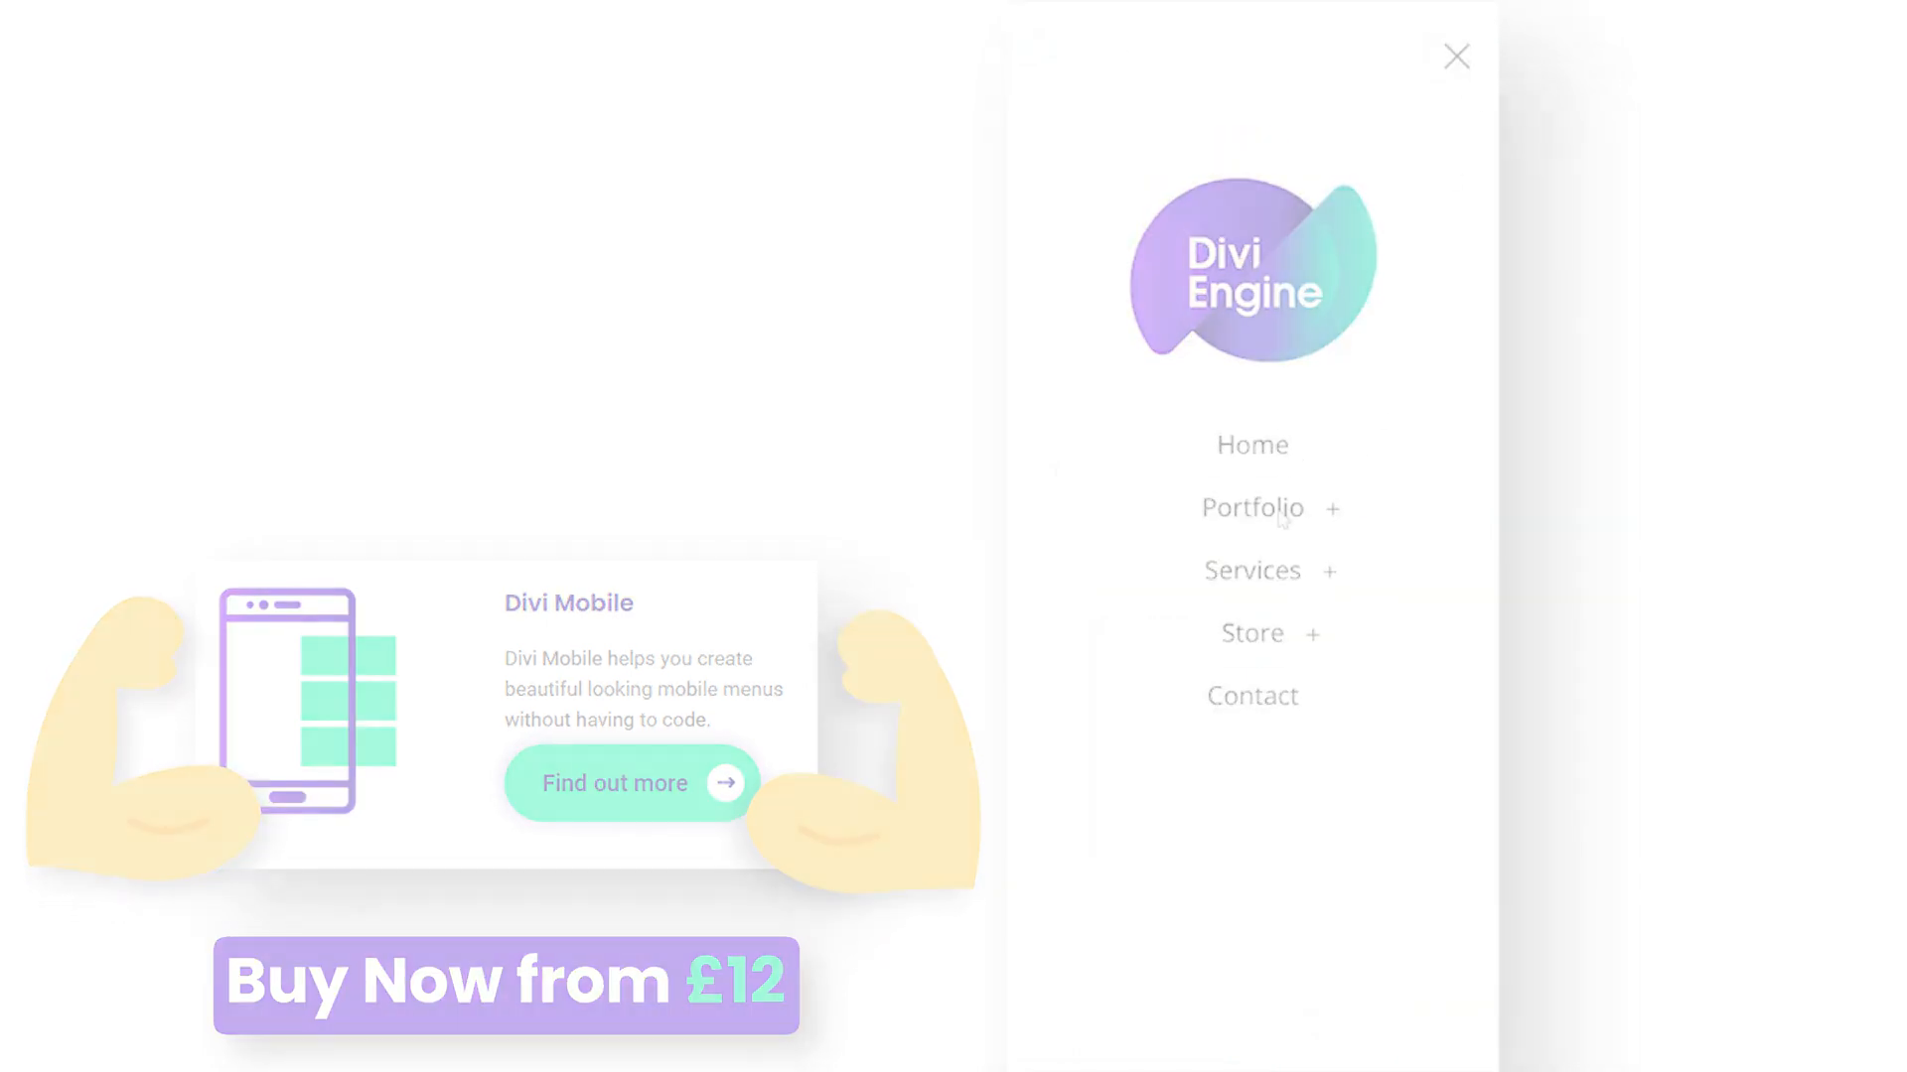
{"action": "left_click", "coordinate": [1456, 55]}
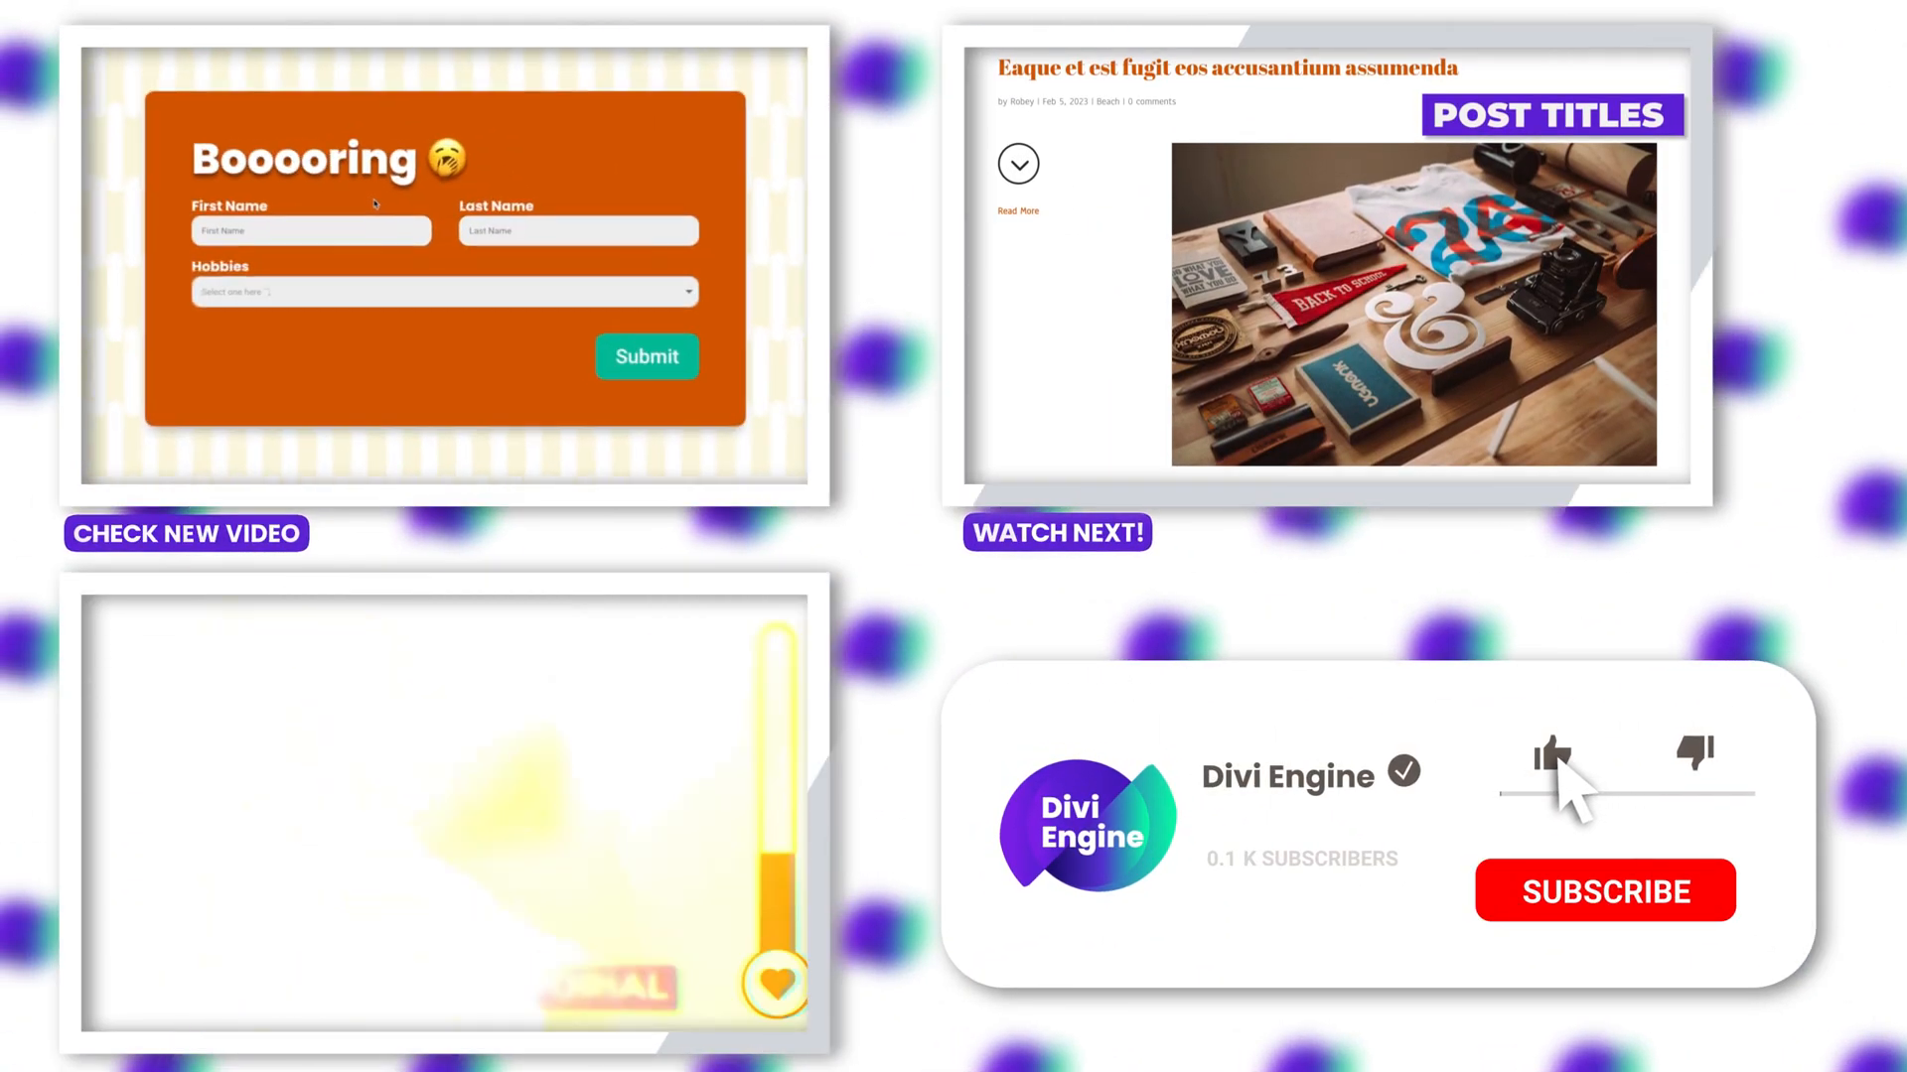
{"action": "left_click", "coordinate": [1605, 890]}
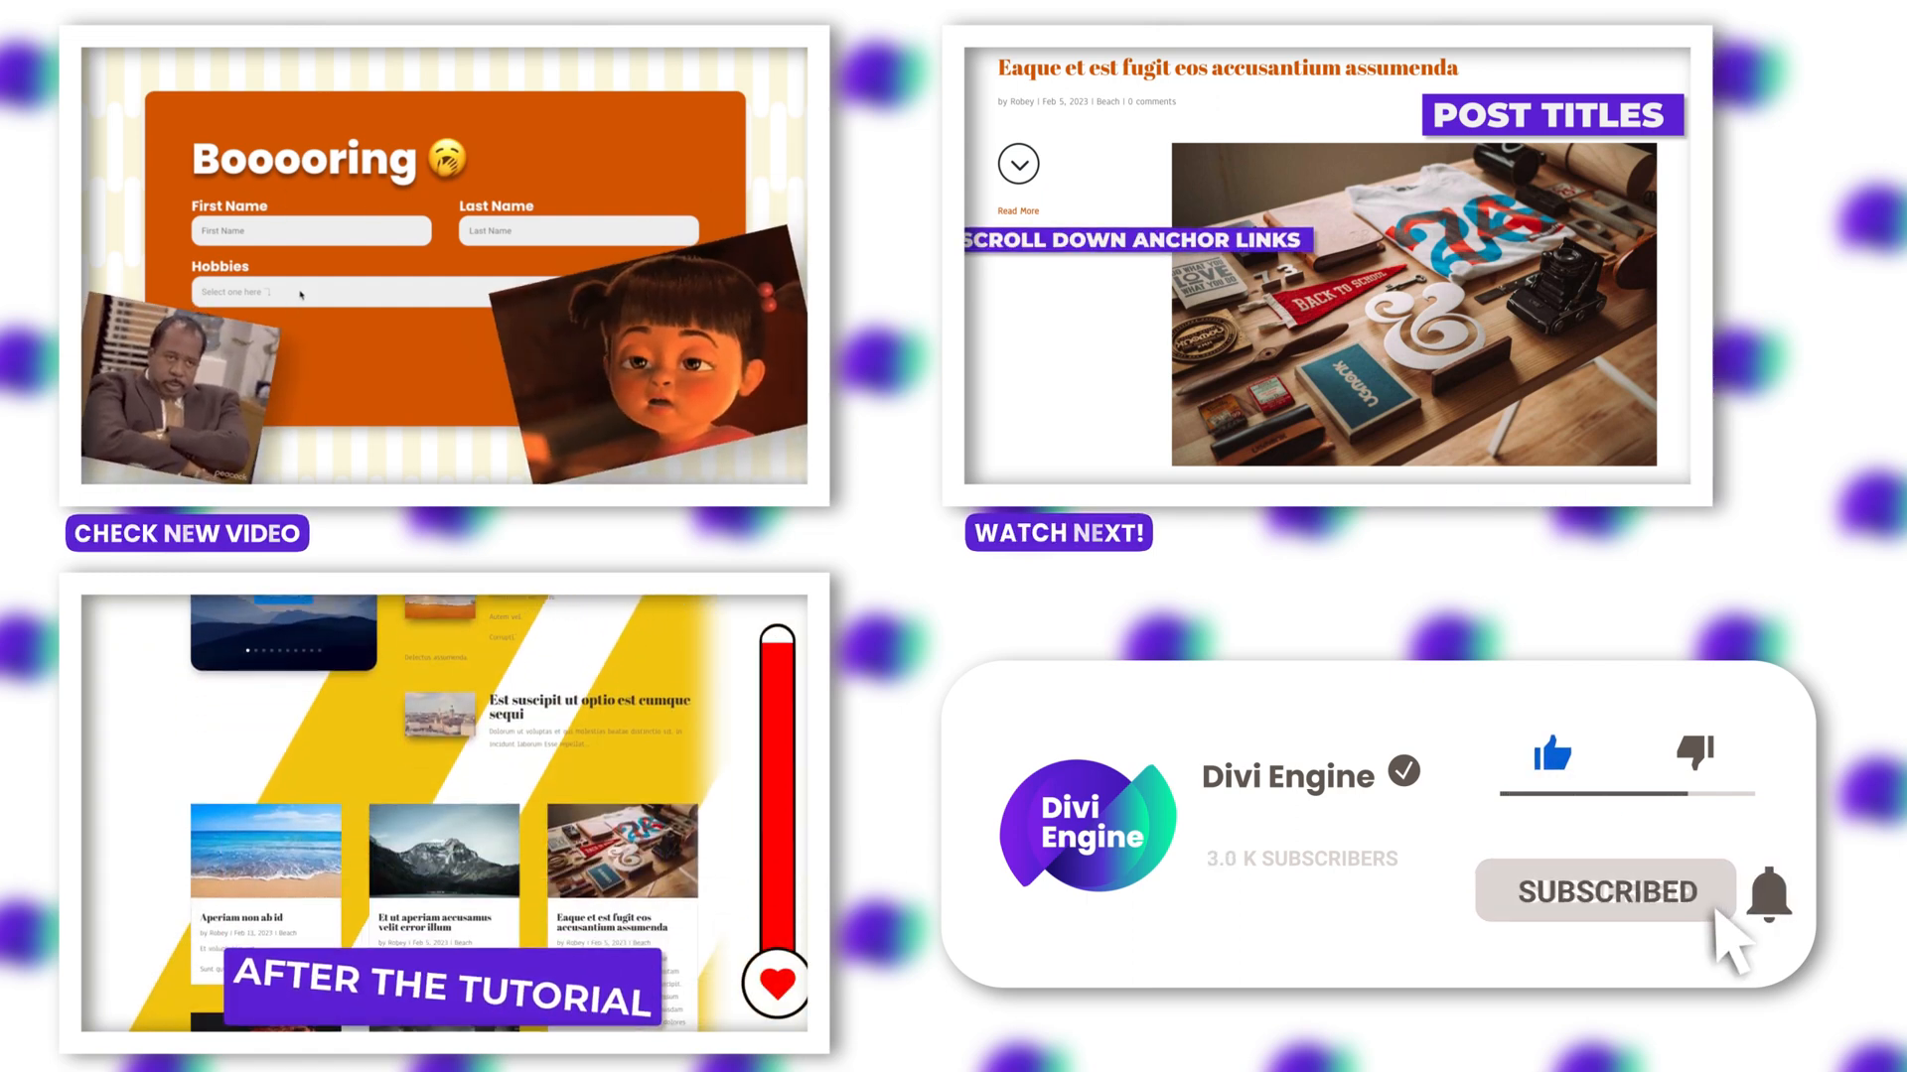